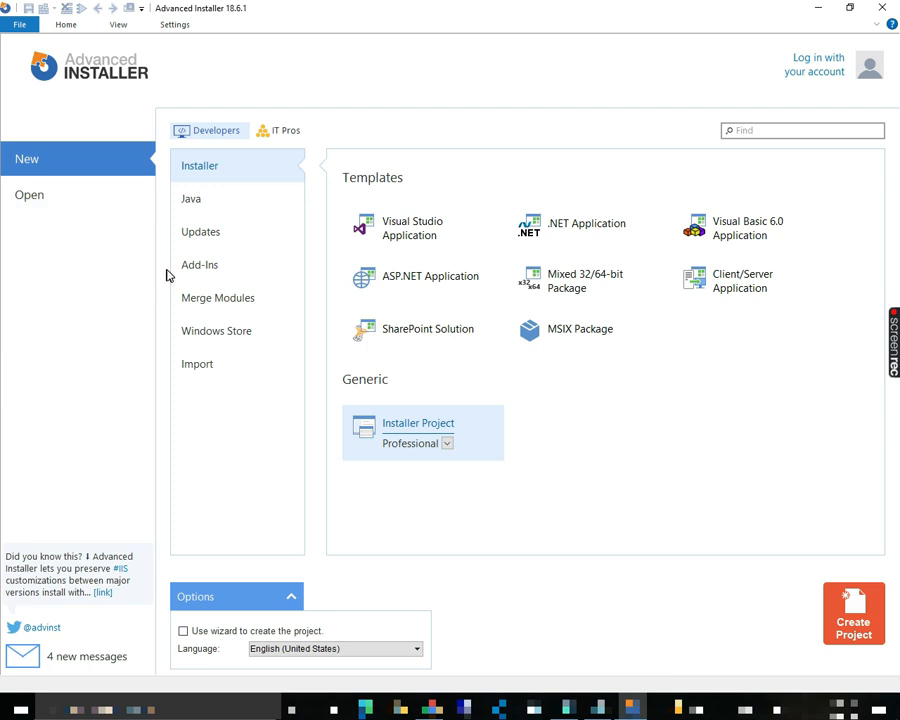
mouse_move(430, 228)
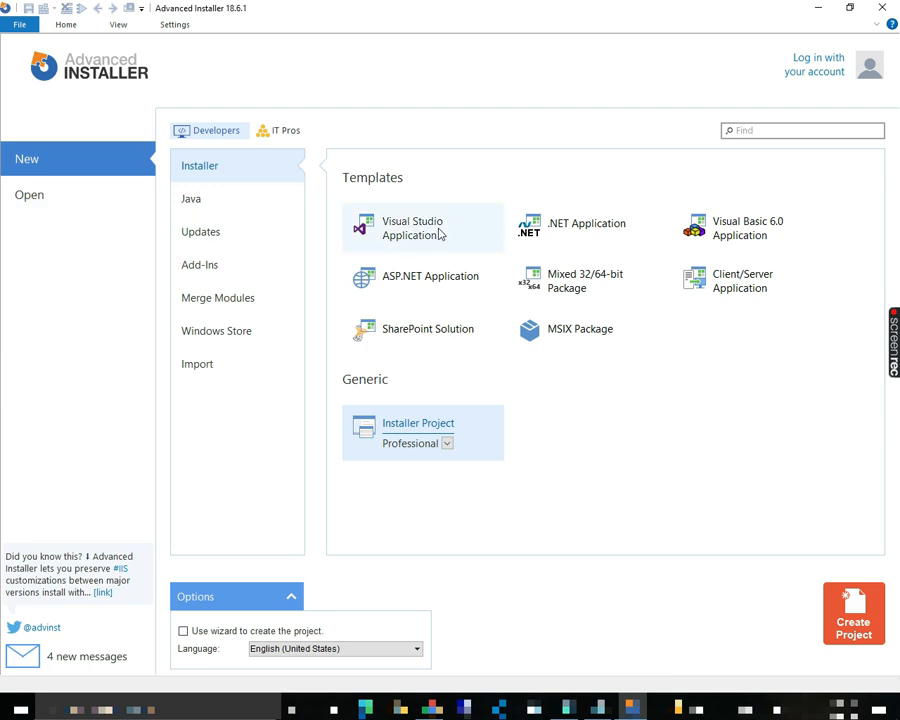
mouse_move(505, 252)
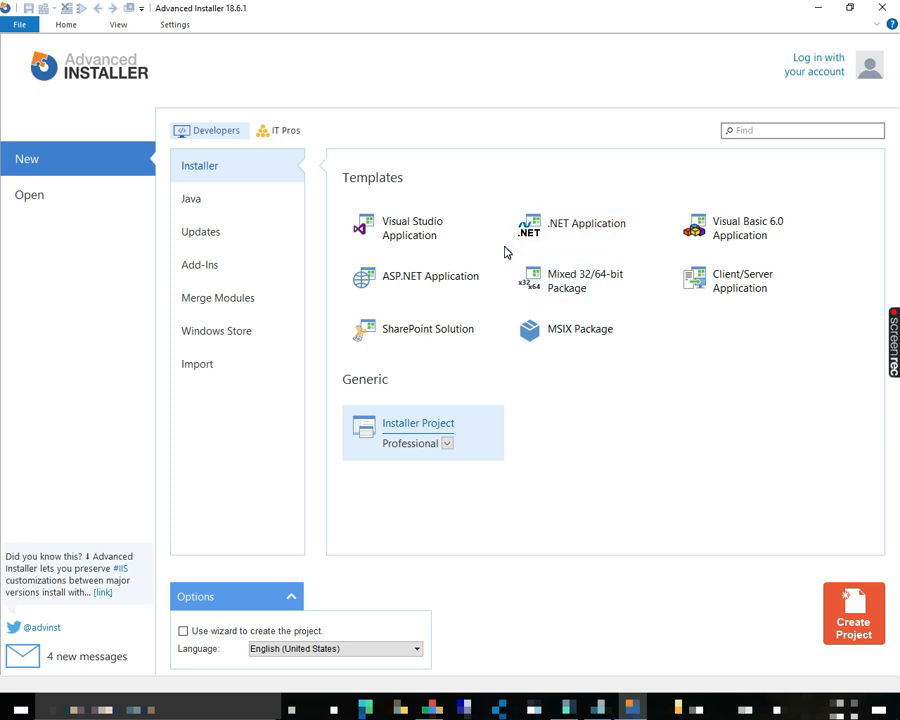
mouse_move(789, 239)
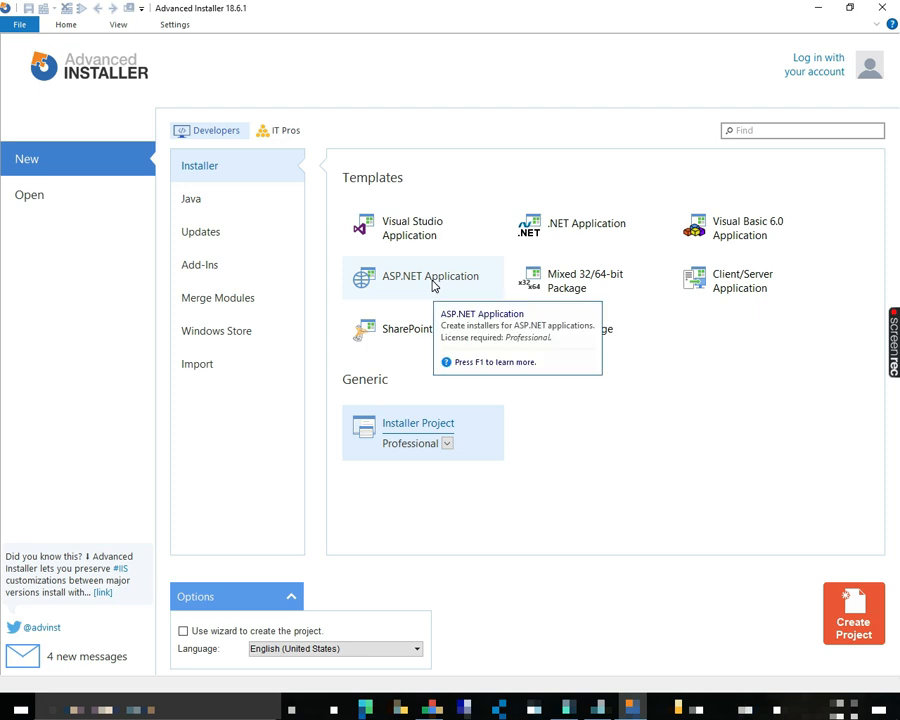
mouse_move(613, 308)
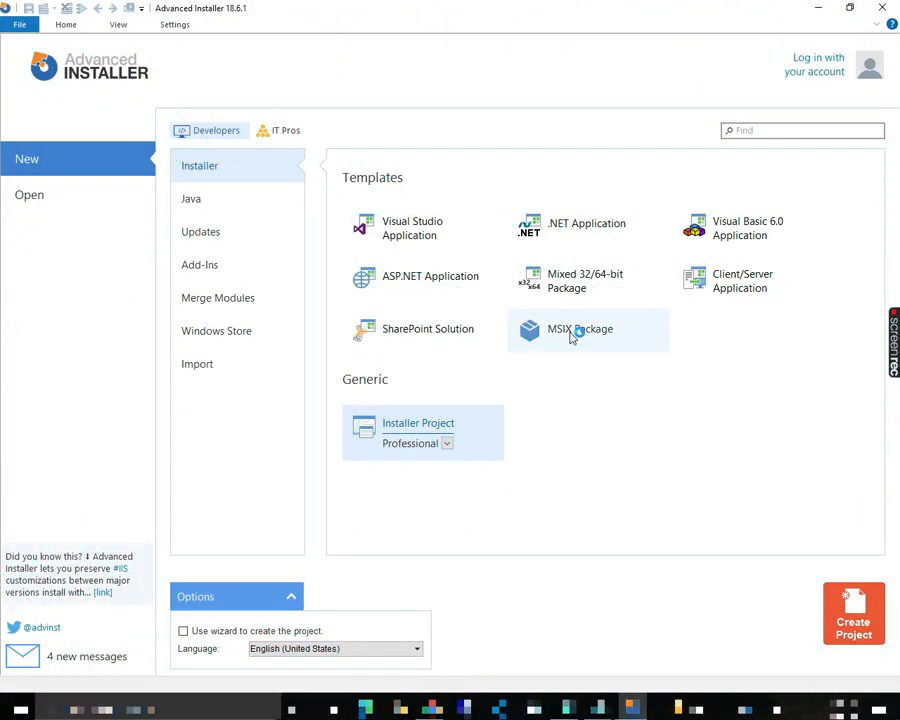
mouse_move(580, 329)
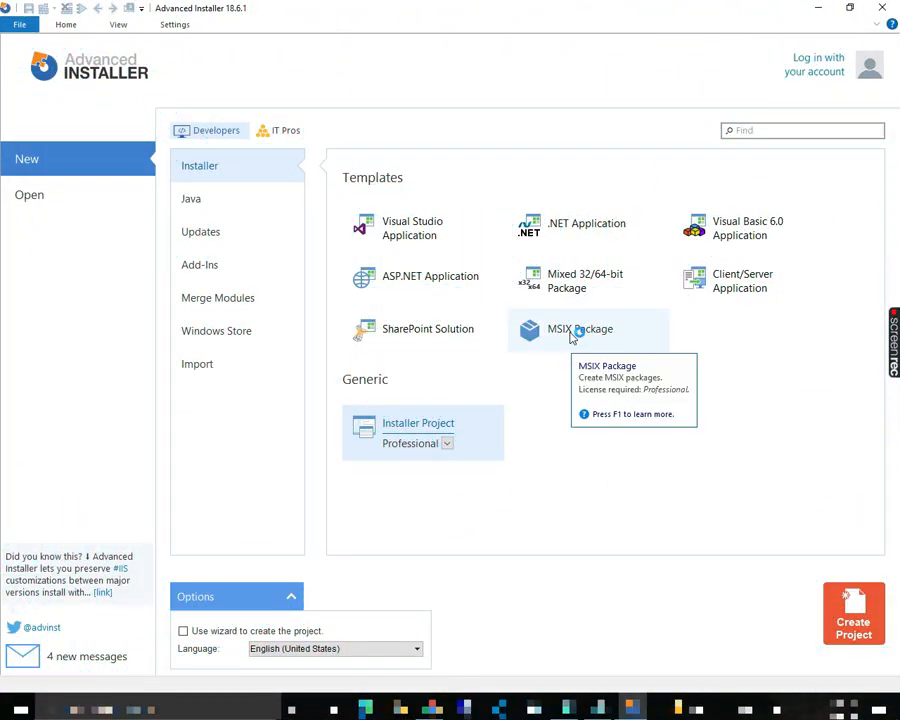
Start a Professional installer project with the wizard option and accept the trial notice
click(447, 443)
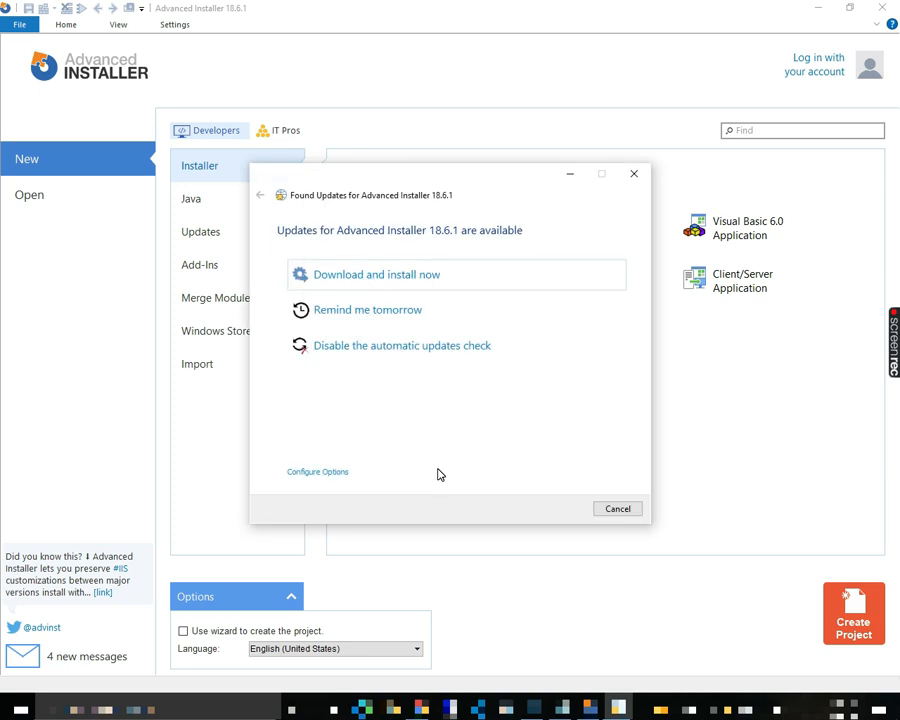
mouse_move(380, 345)
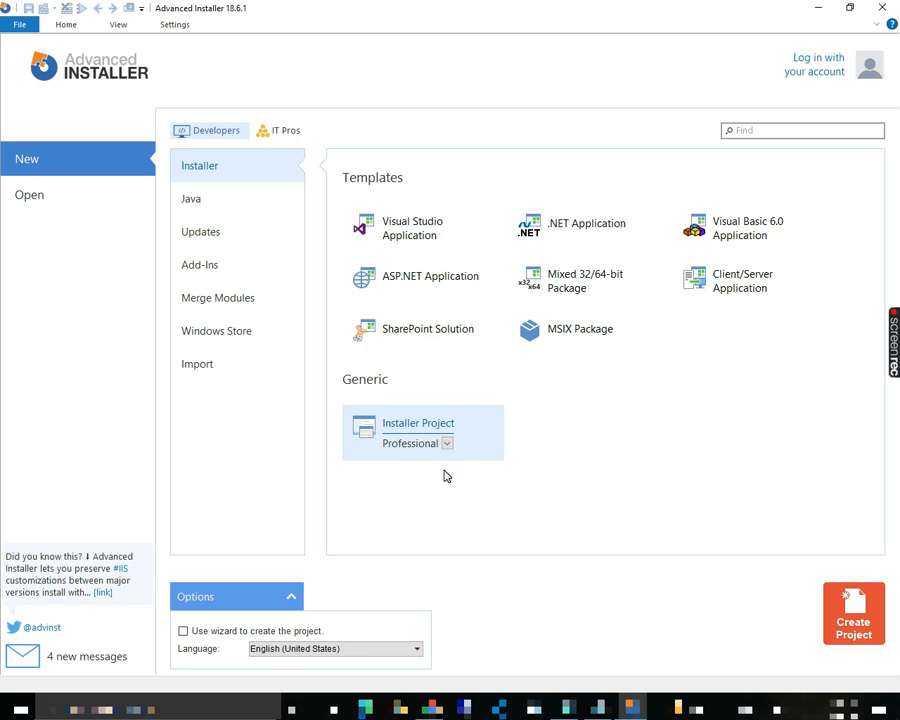
mouse_move(240, 656)
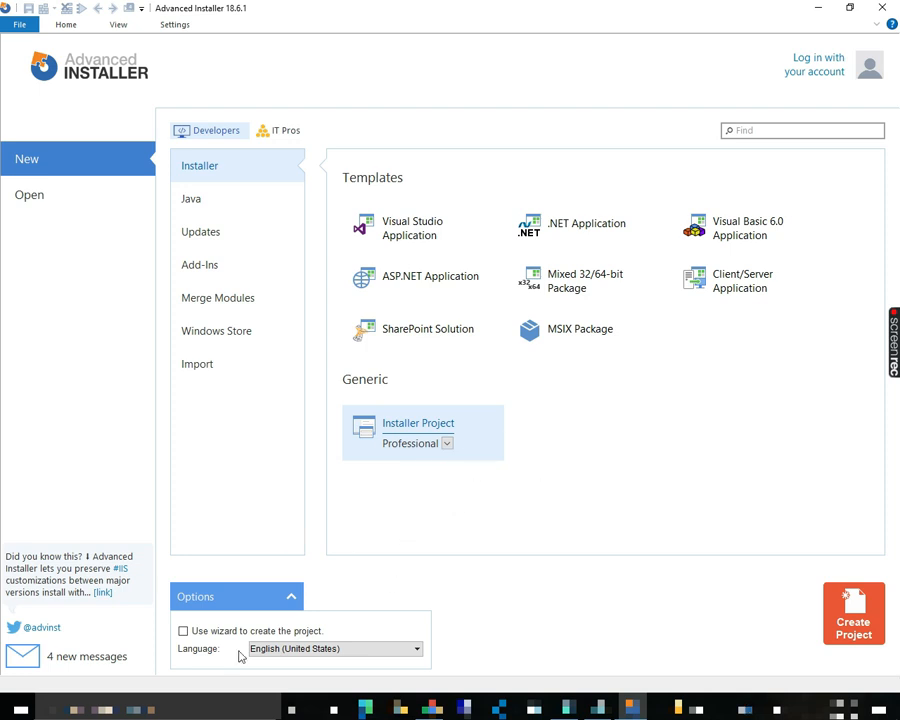
click(183, 631)
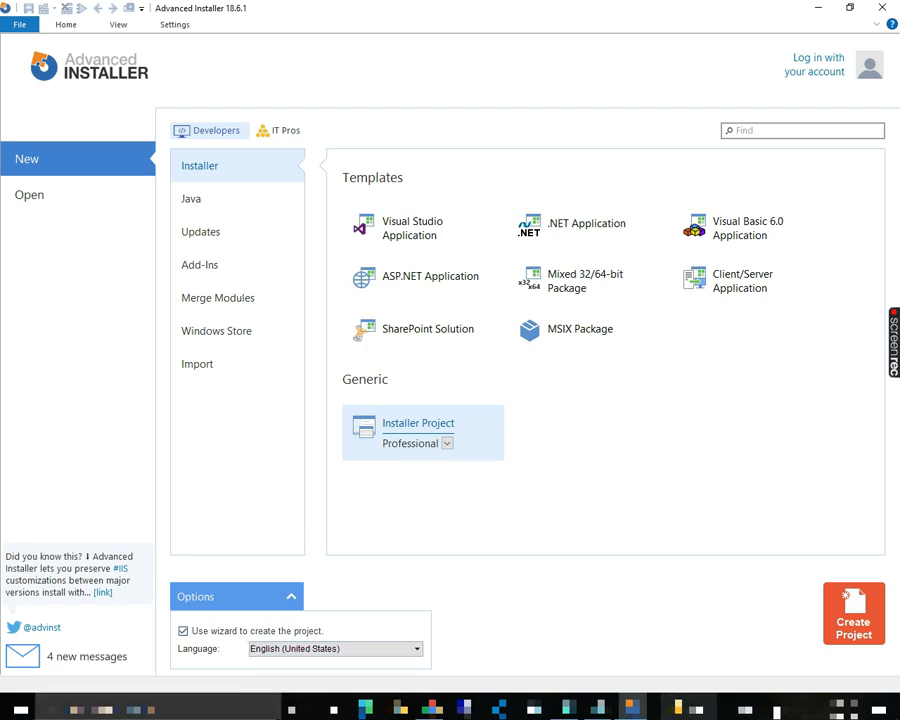
click(853, 613)
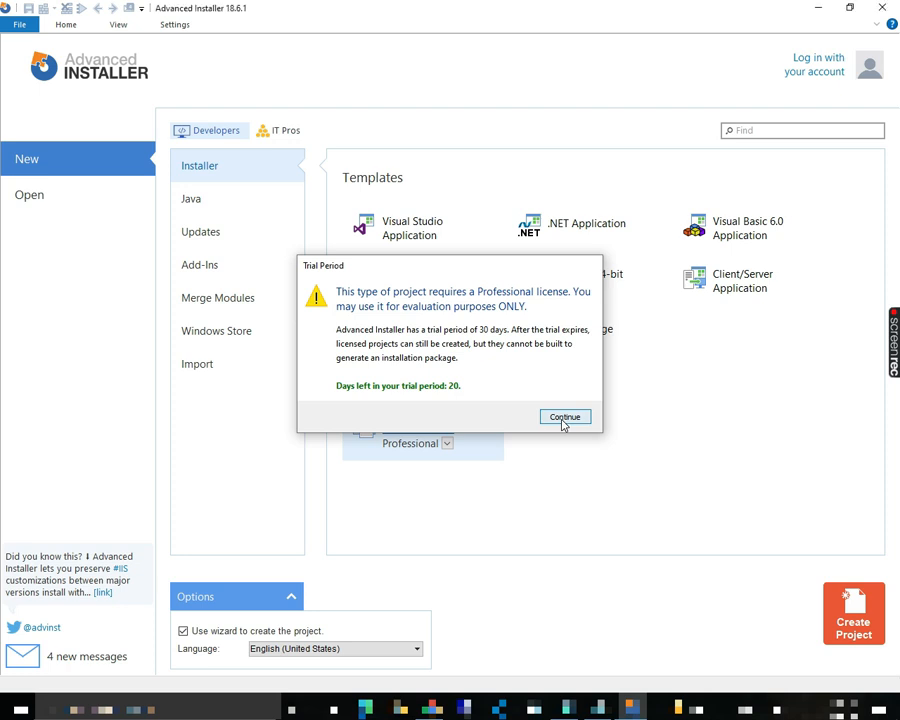
click(564, 417)
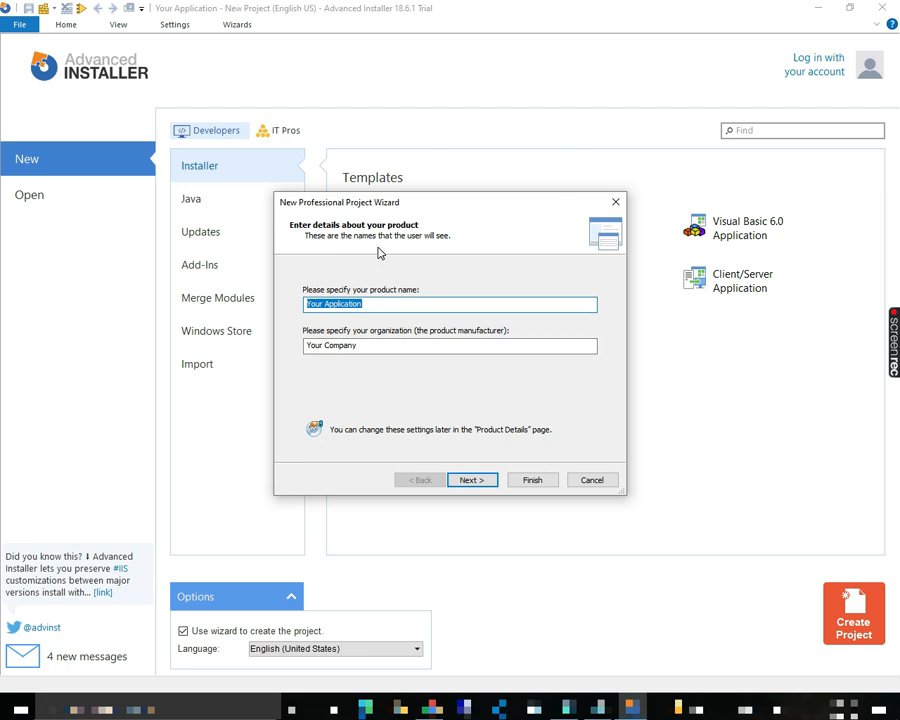
mouse_move(290, 310)
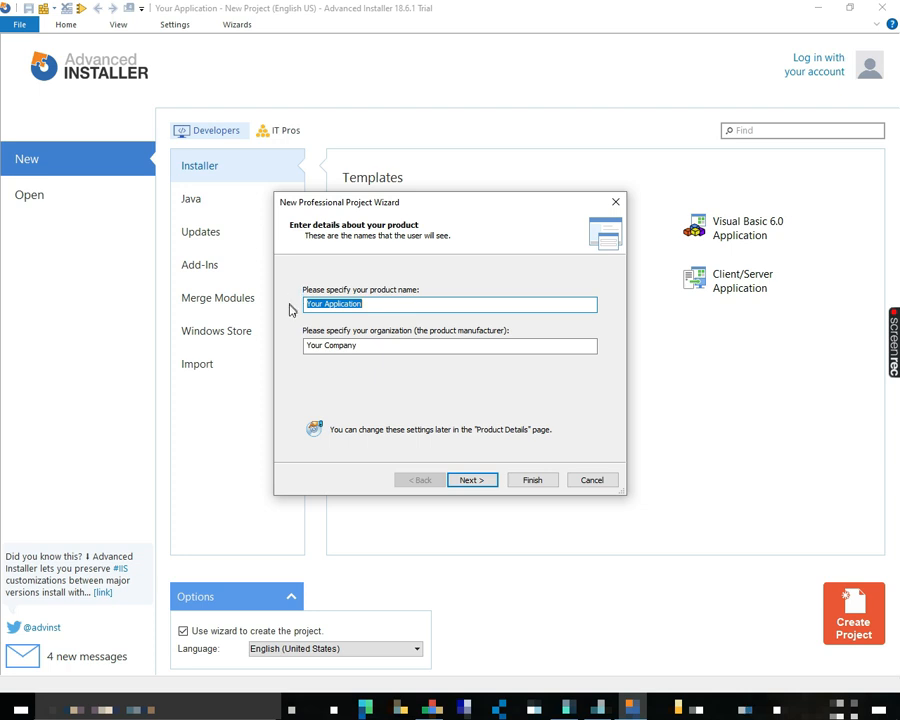
mouse_move(378, 330)
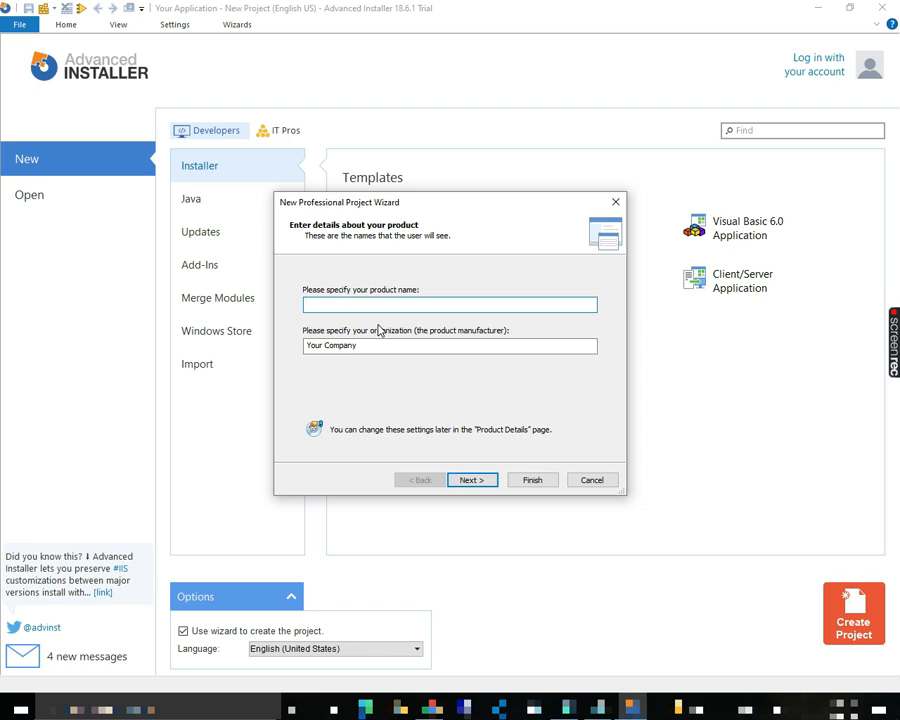
Enter product name ByteConverter_setup and replace the organization with LT Tech
text(B)
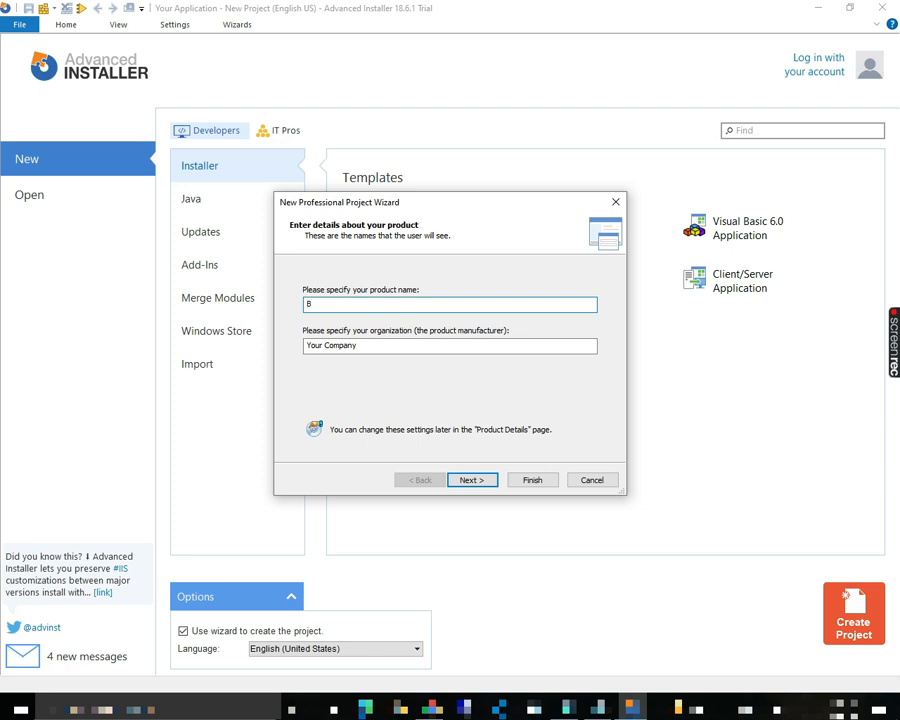
text(yteConverter)
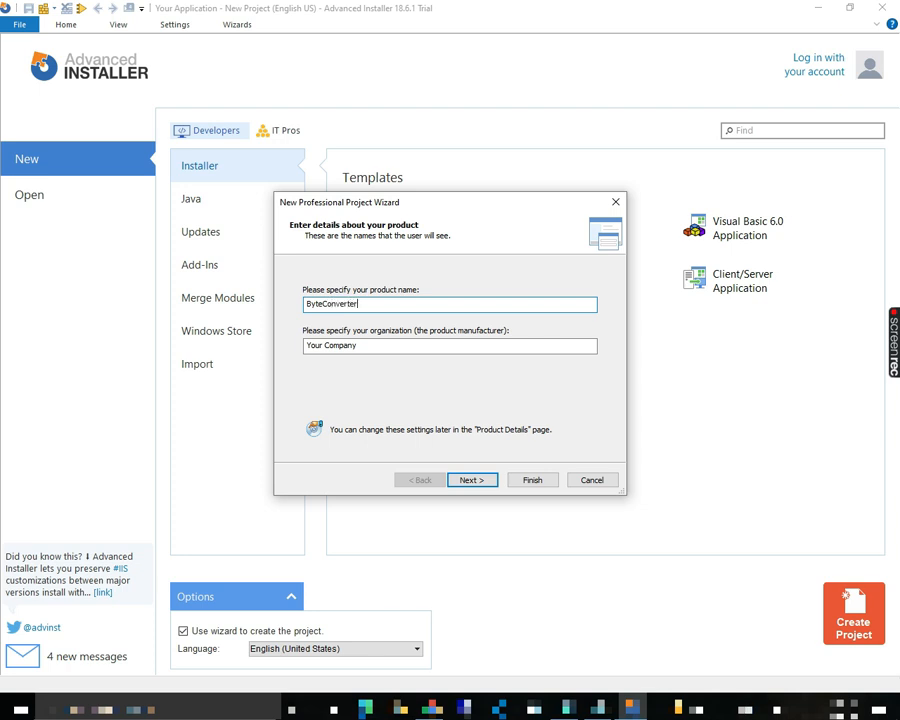
text(_)
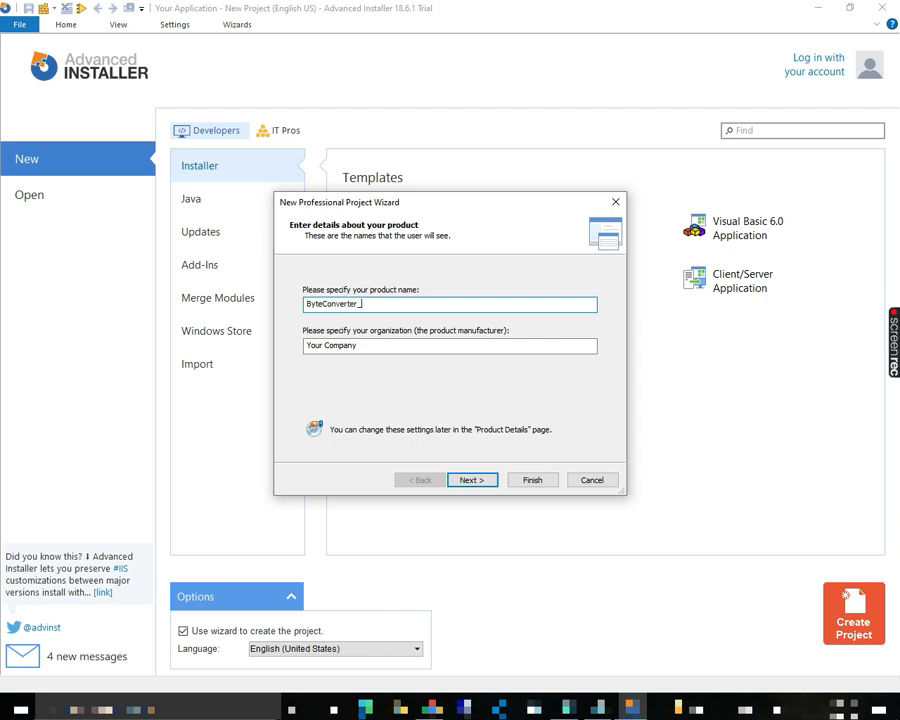
text(_setup)
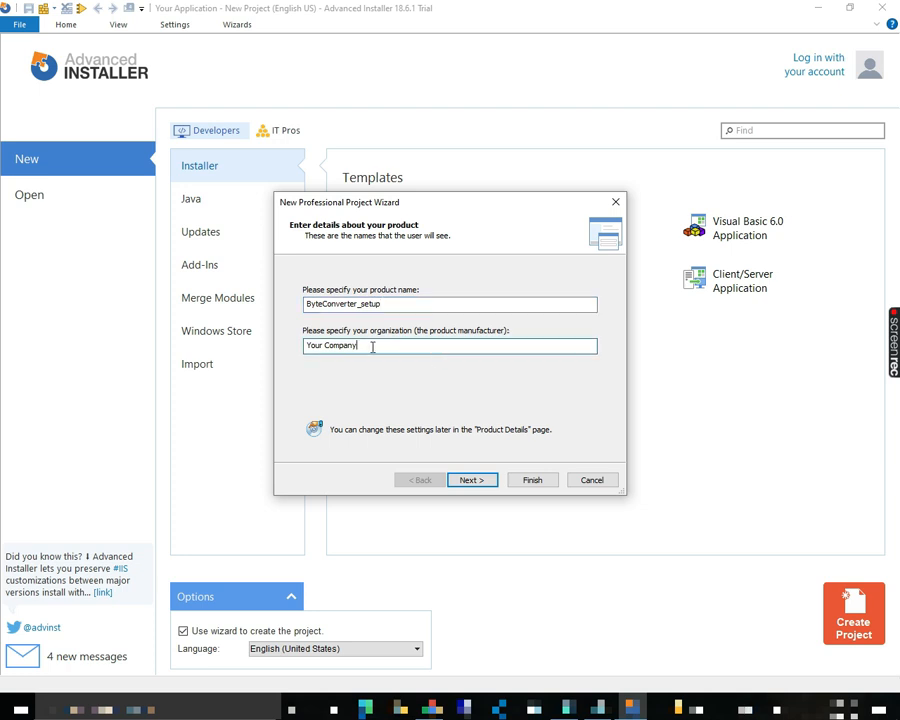
click(449, 345)
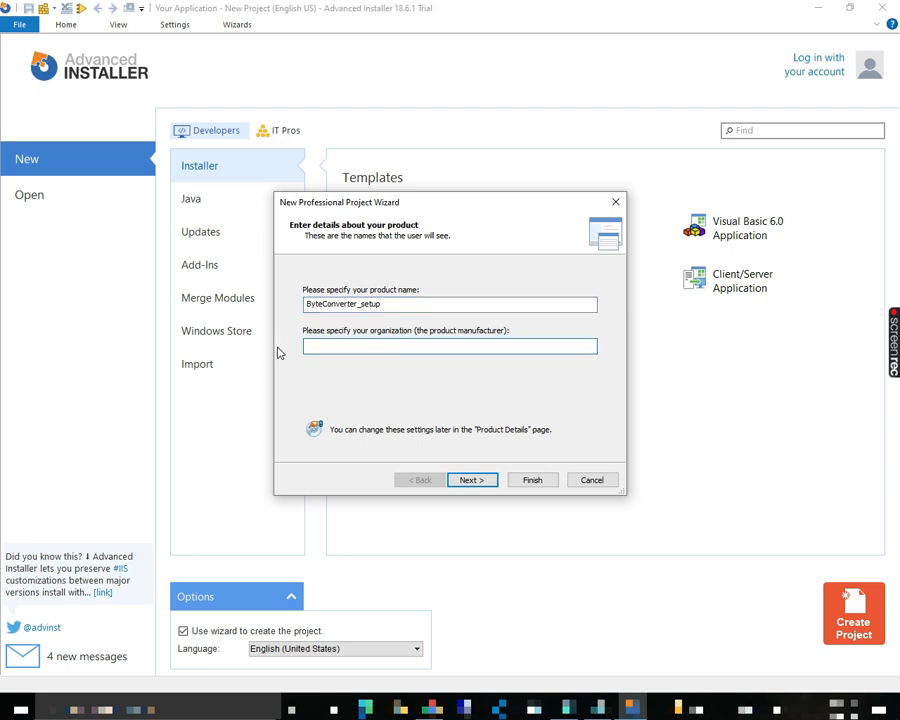
text(LTI)
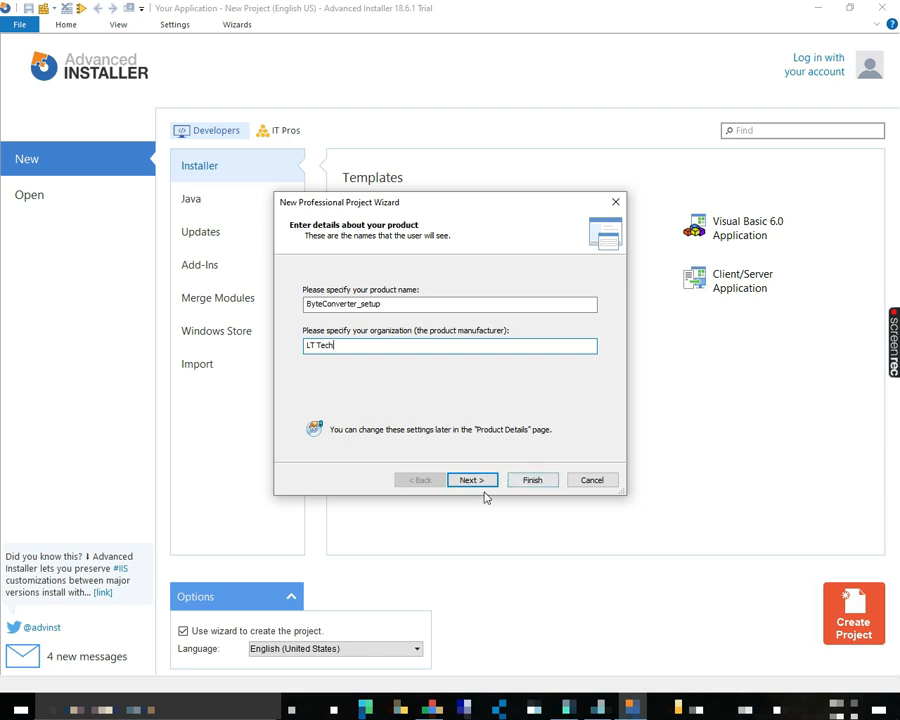
Keep the single MSI distribution, default analytics settings and default project and output paths
click(471, 480)
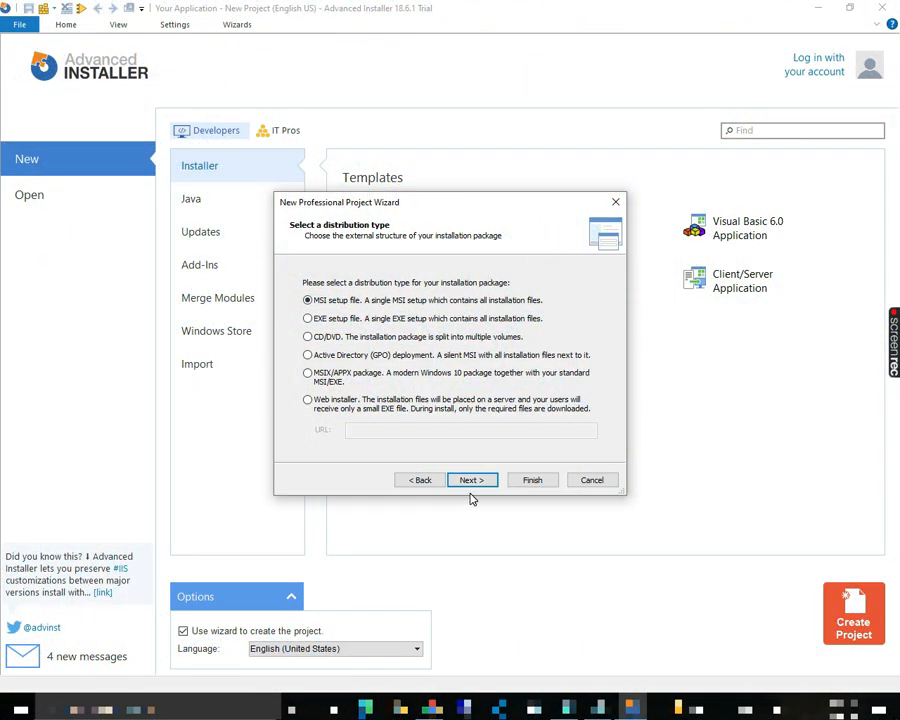
click(471, 480)
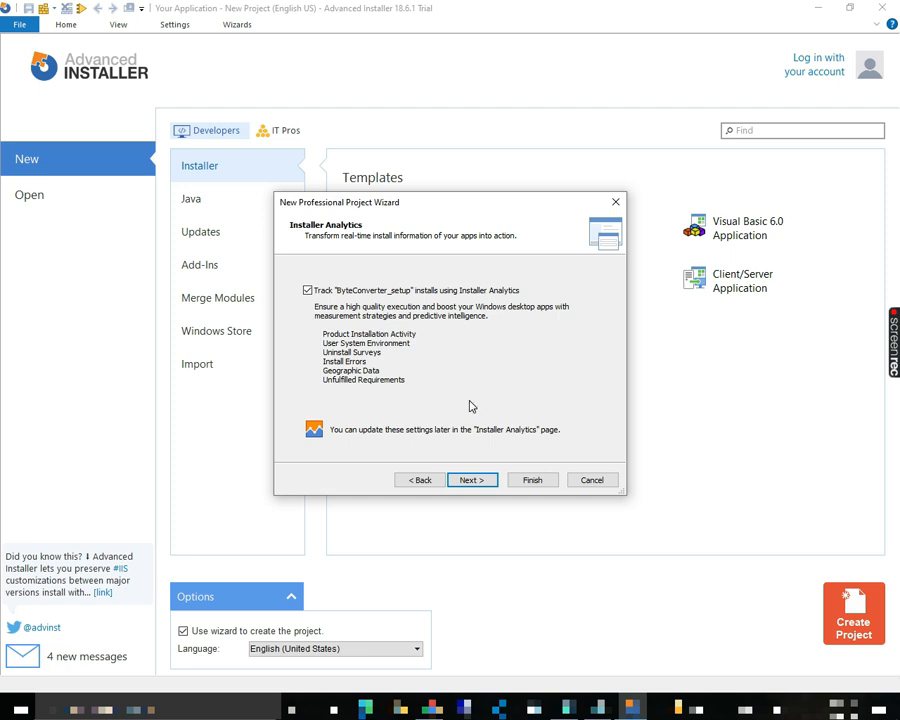
click(470, 480)
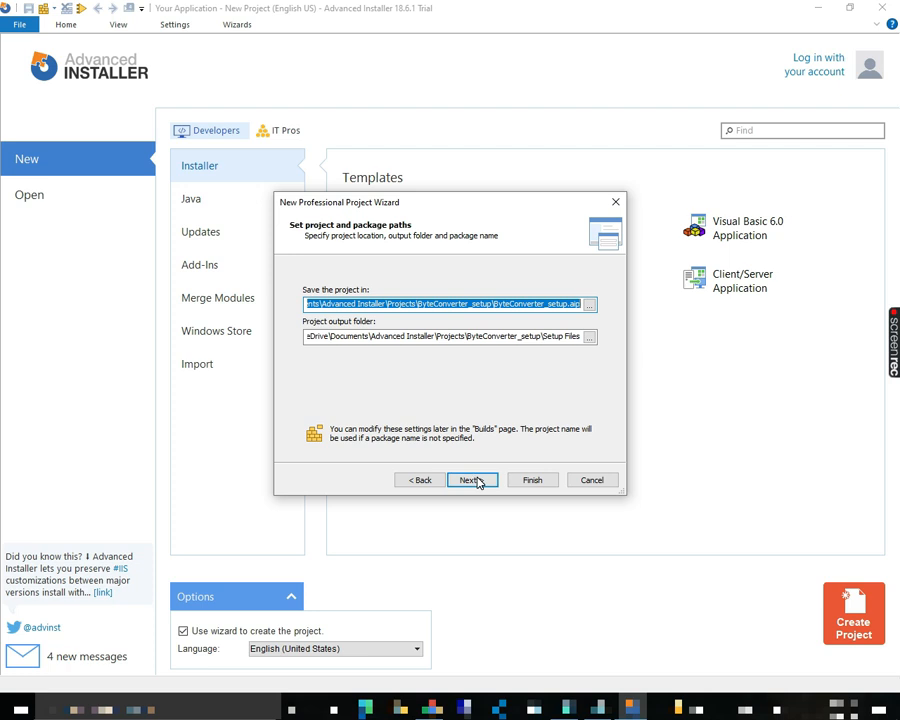
click(469, 480)
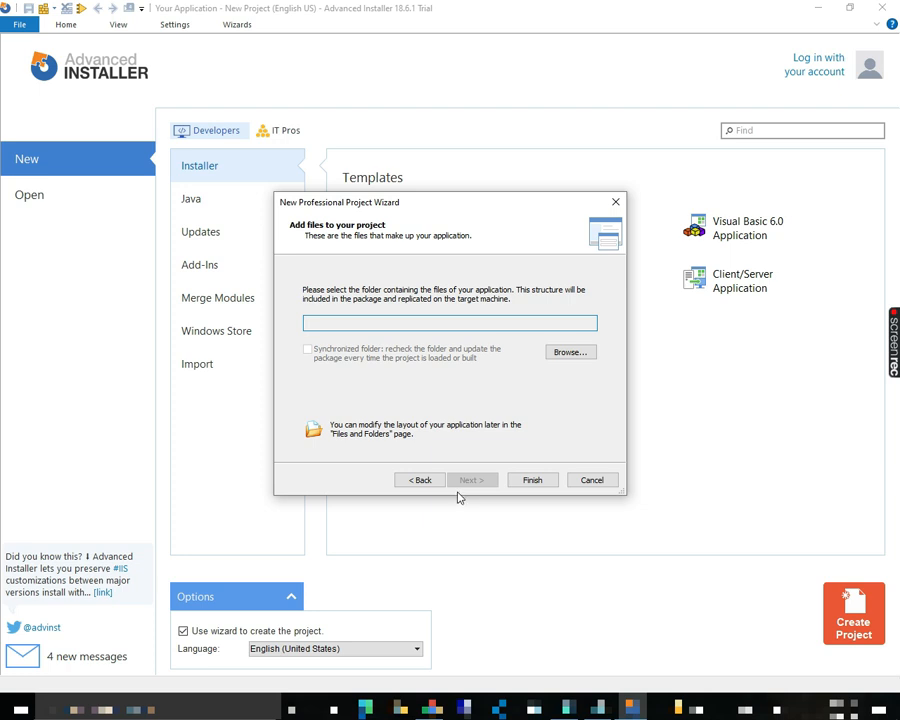
mouse_move(570, 351)
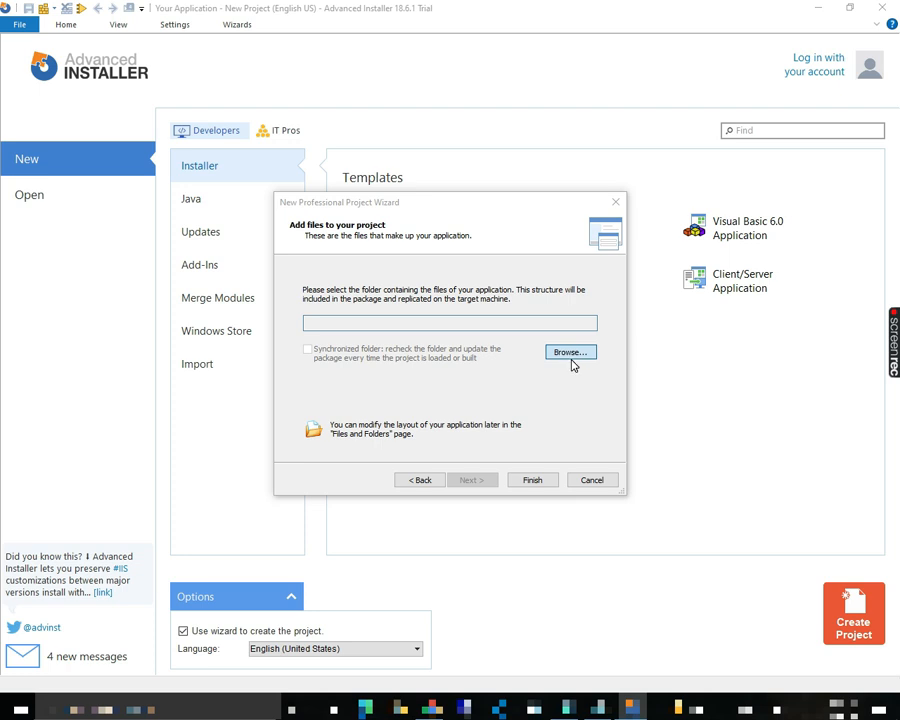
Use the New folder as a synchronized files source, pick Classic theme, skip license
click(570, 352)
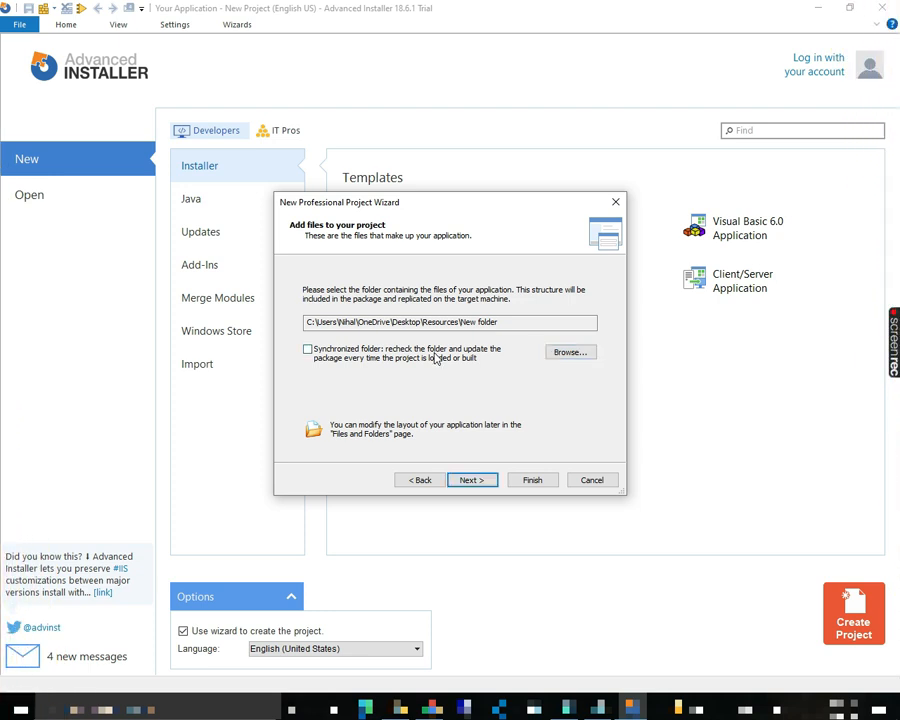
click(308, 349)
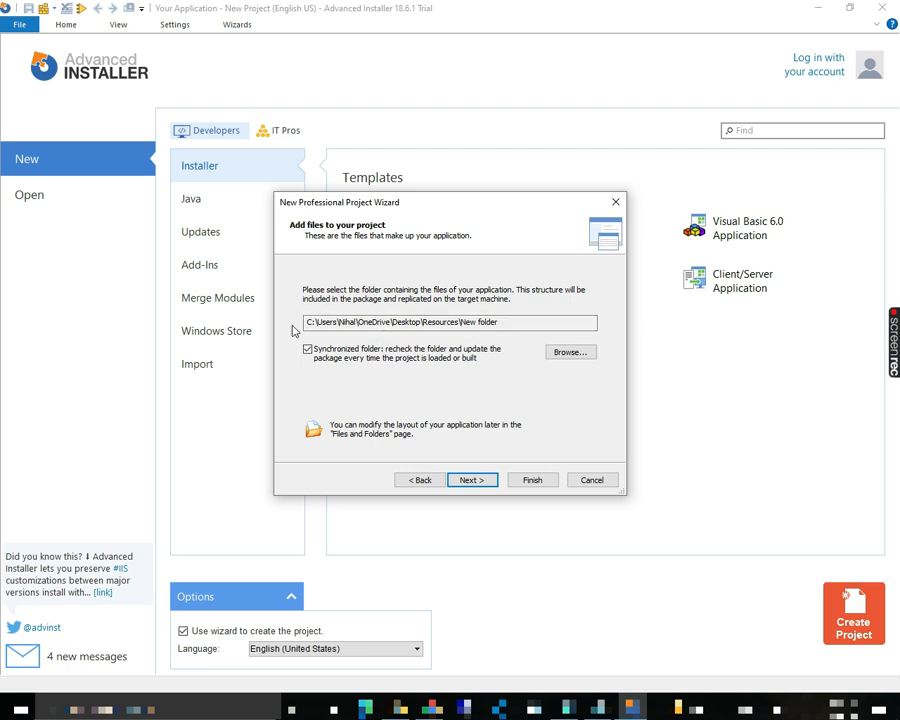
mouse_move(343, 343)
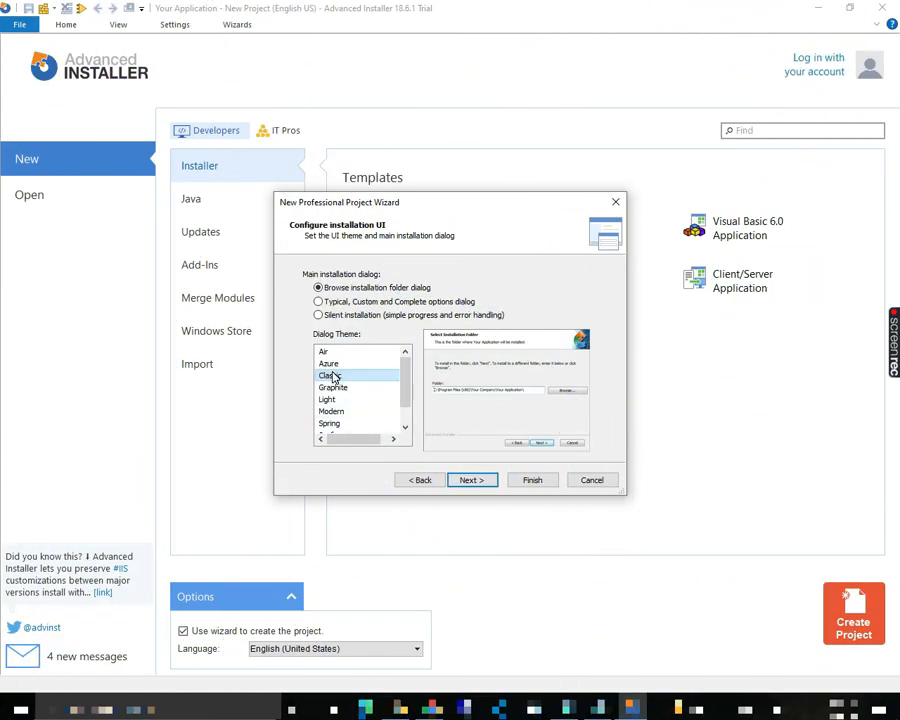
click(470, 480)
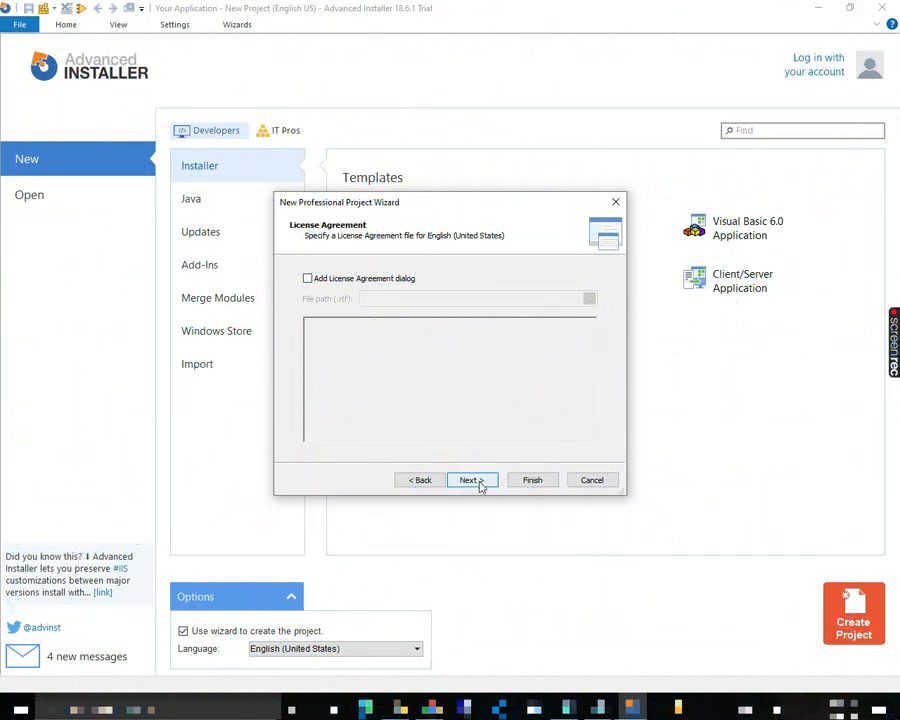
click(469, 480)
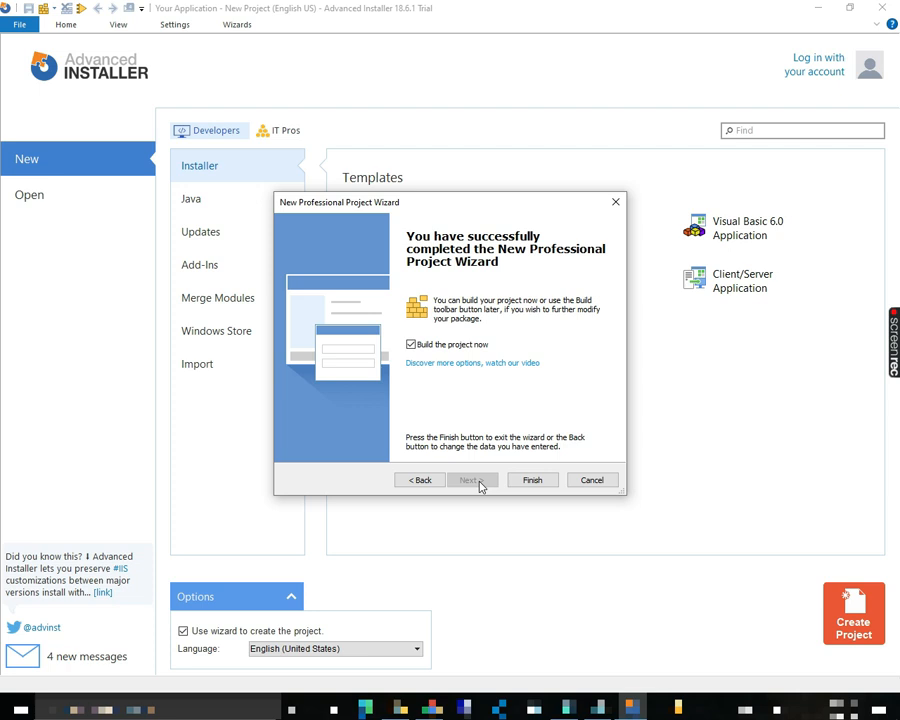
mouse_move(501, 474)
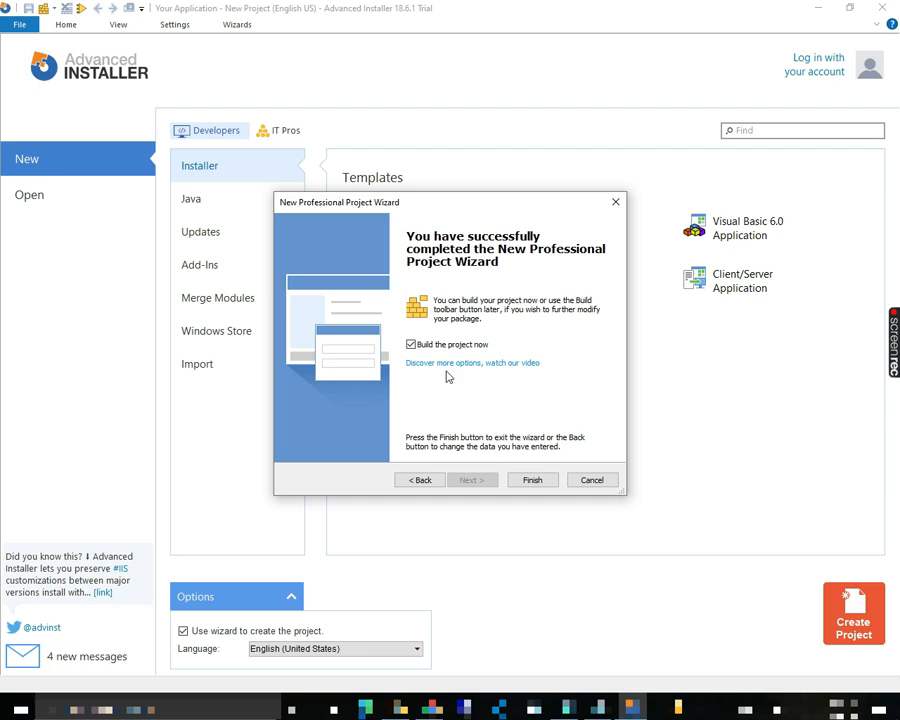
click(410, 344)
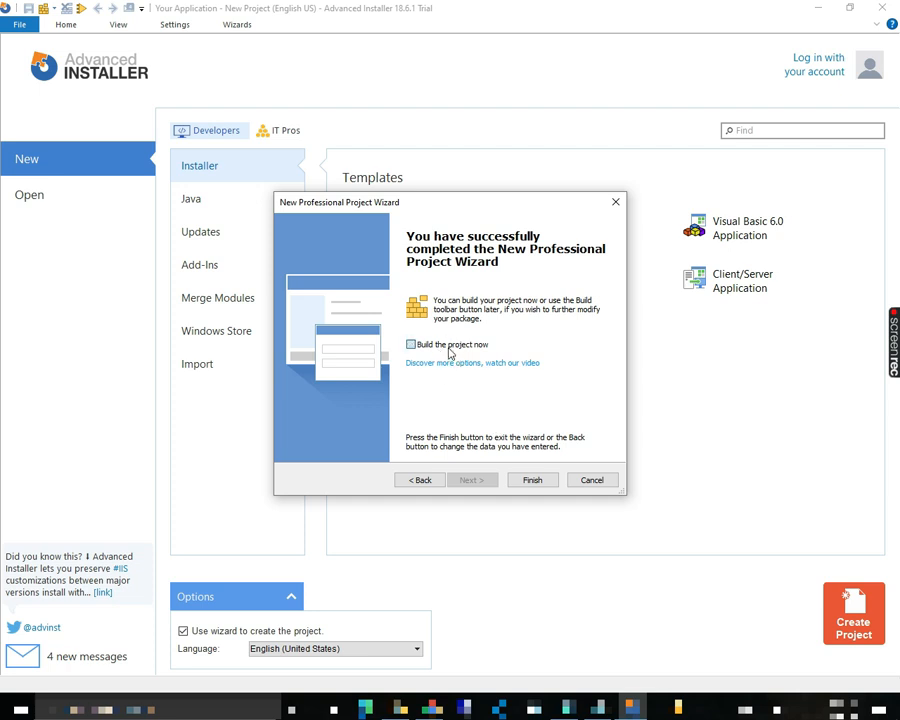
click(410, 344)
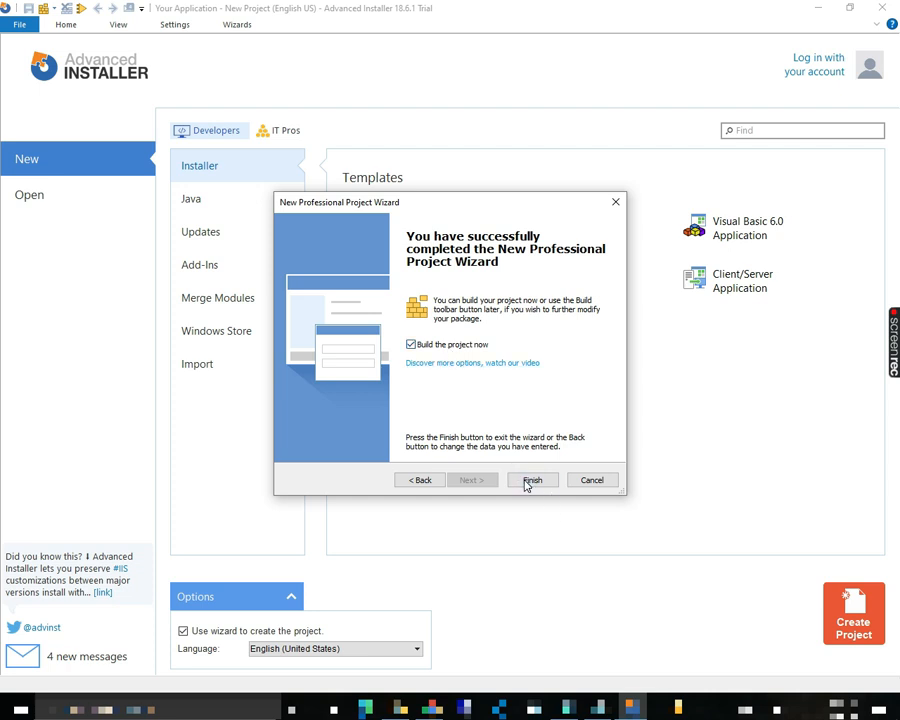
Finish the wizard to open ByteConverter_setup and dismiss the trial notice so building starts
click(532, 480)
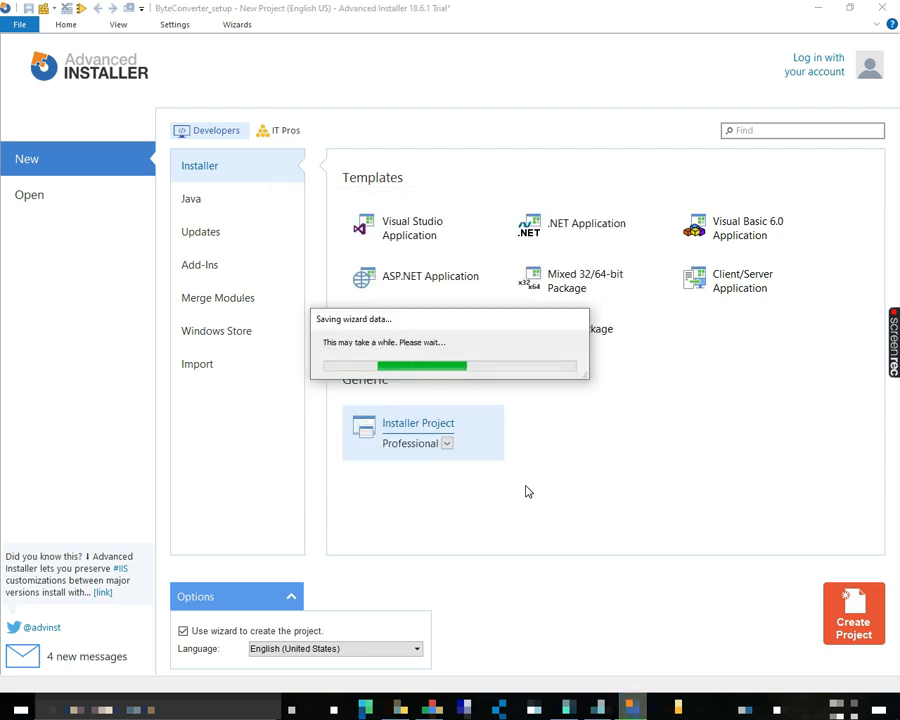
click(853, 613)
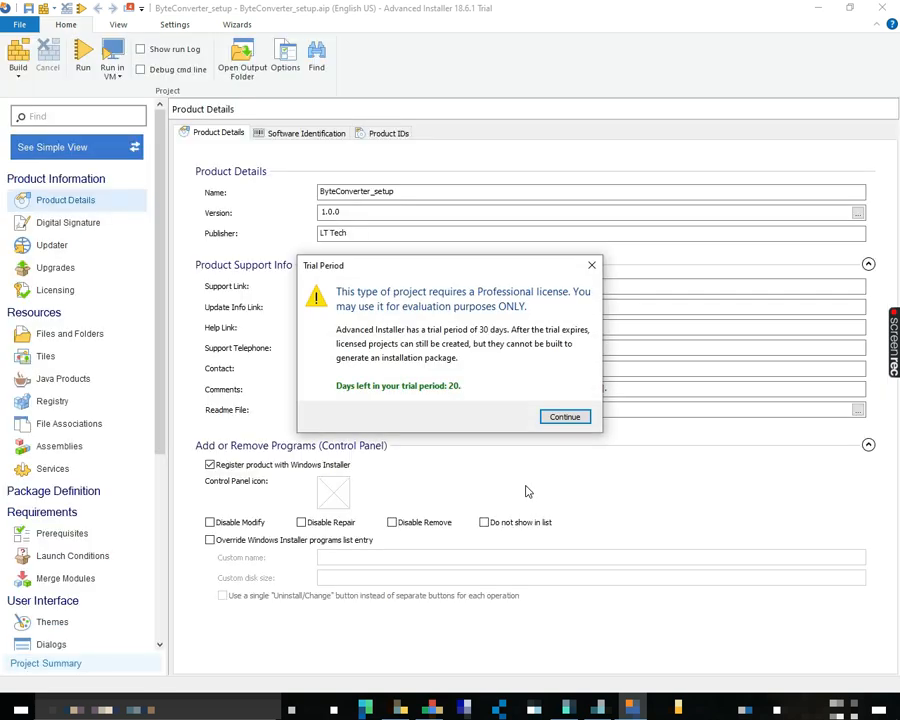
click(565, 416)
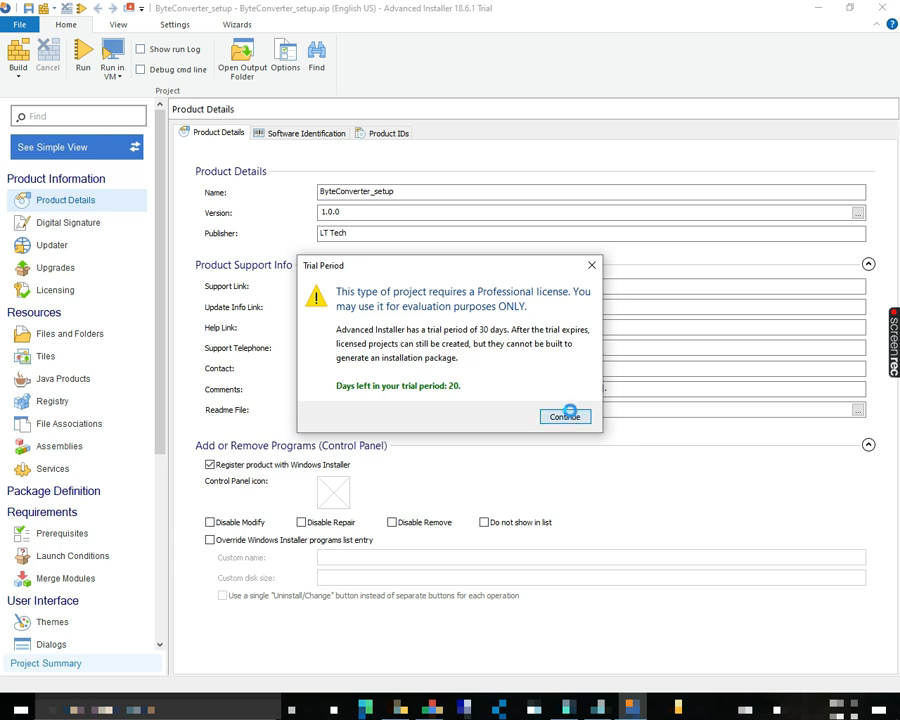
click(564, 417)
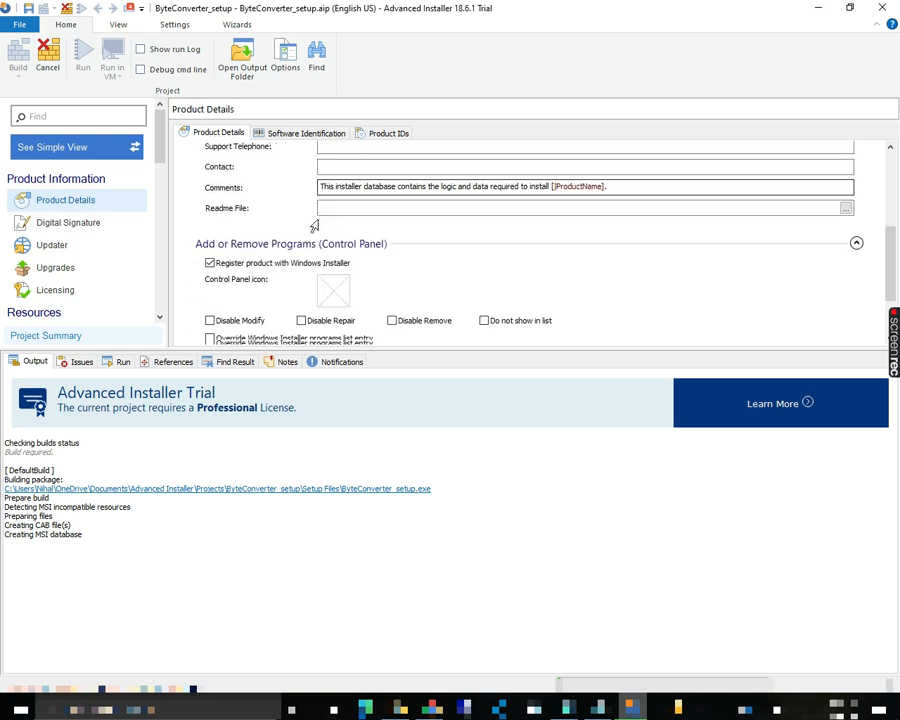
Choose the bc icon file for the Control Panel entry
scroll(down, 3)
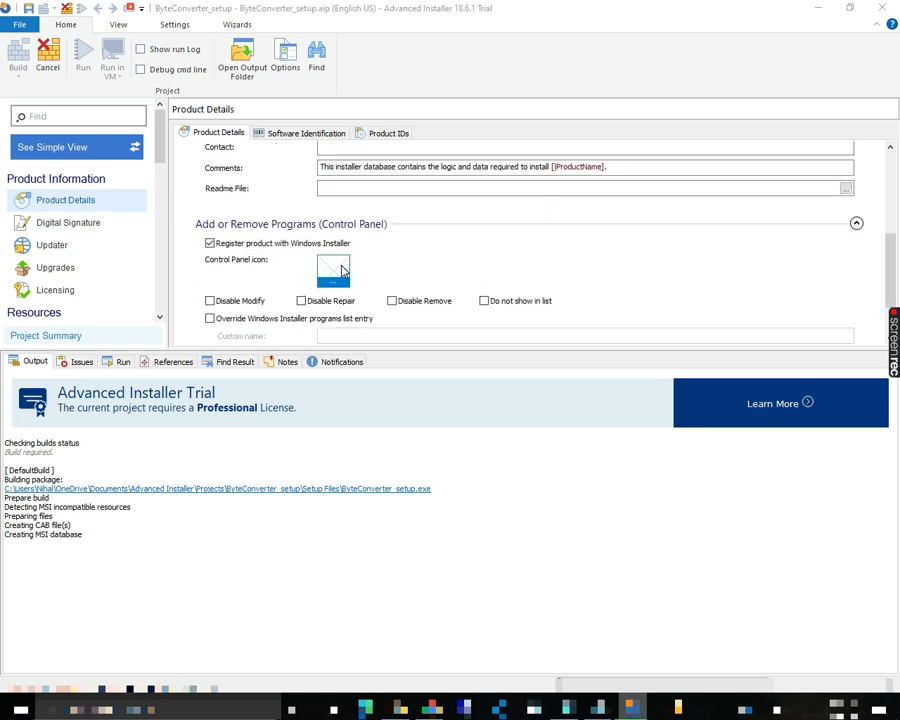
click(333, 270)
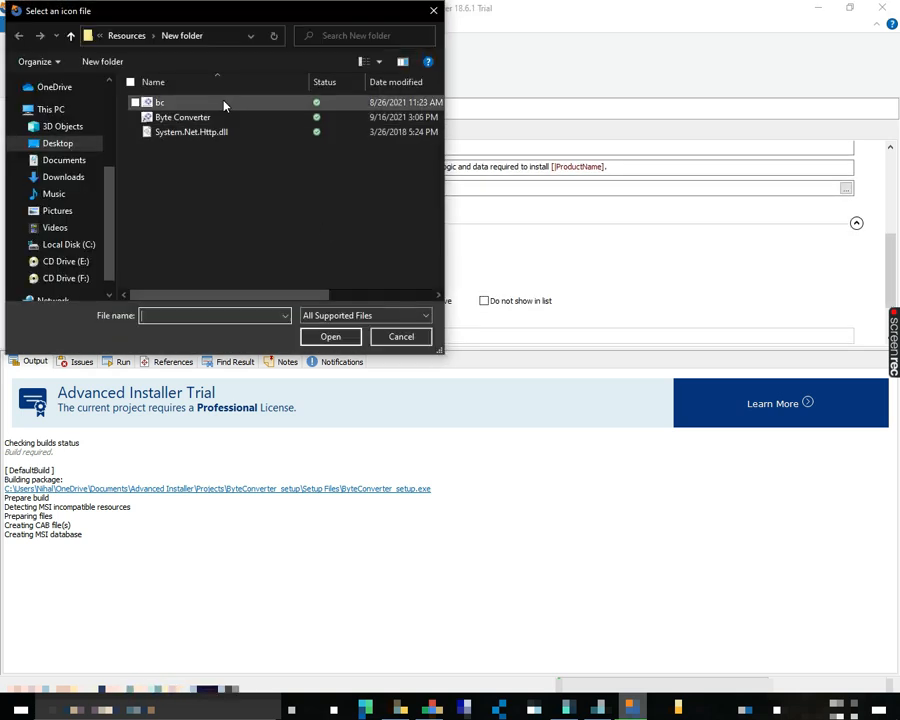
click(159, 102)
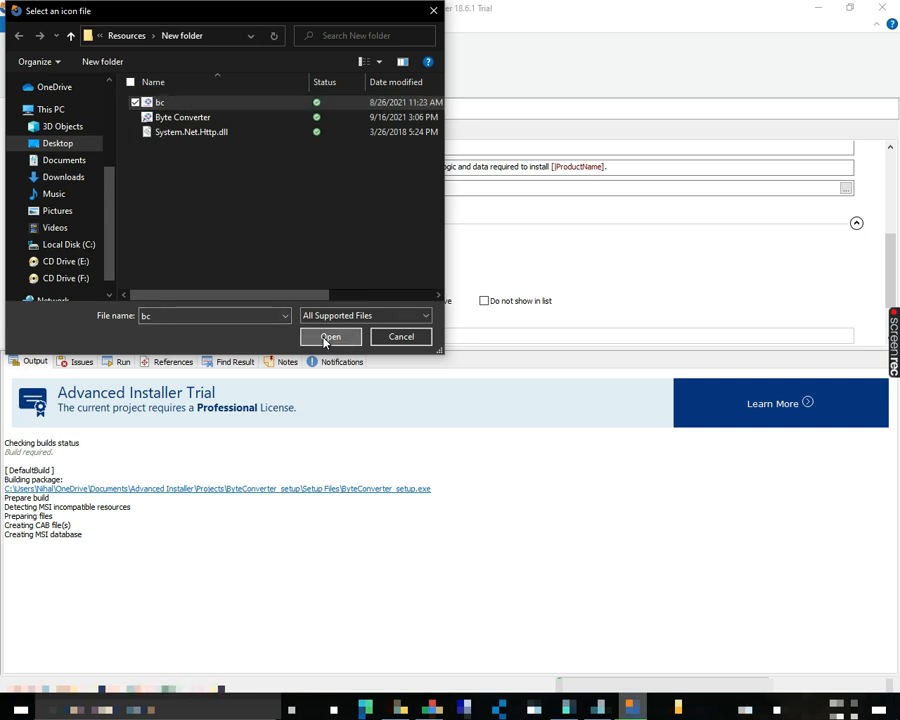
click(330, 336)
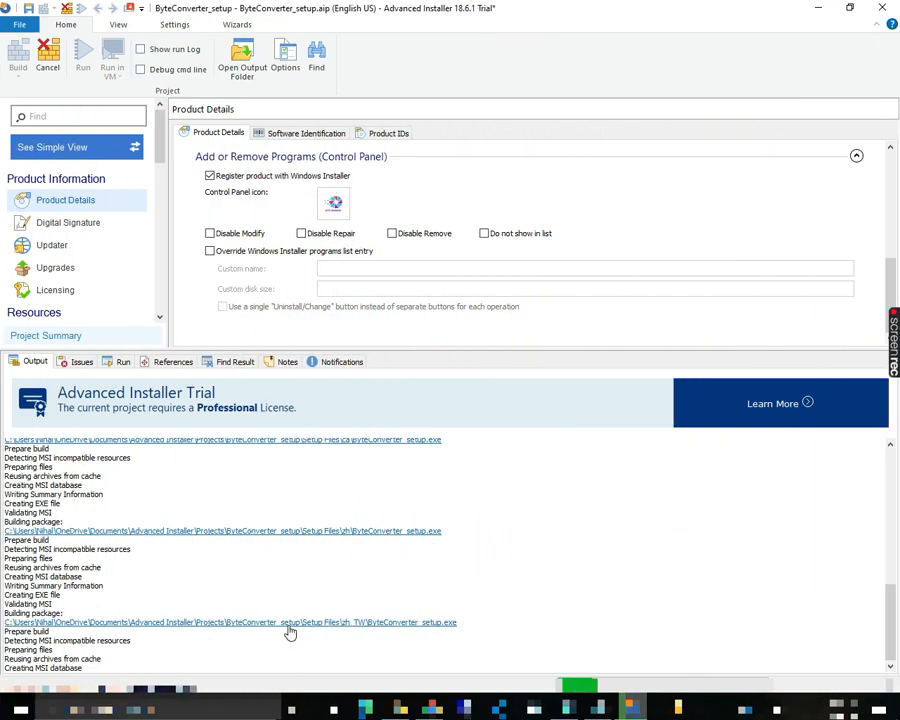
Wait for the build to report 'Build finished successfully'
scroll(down, 3)
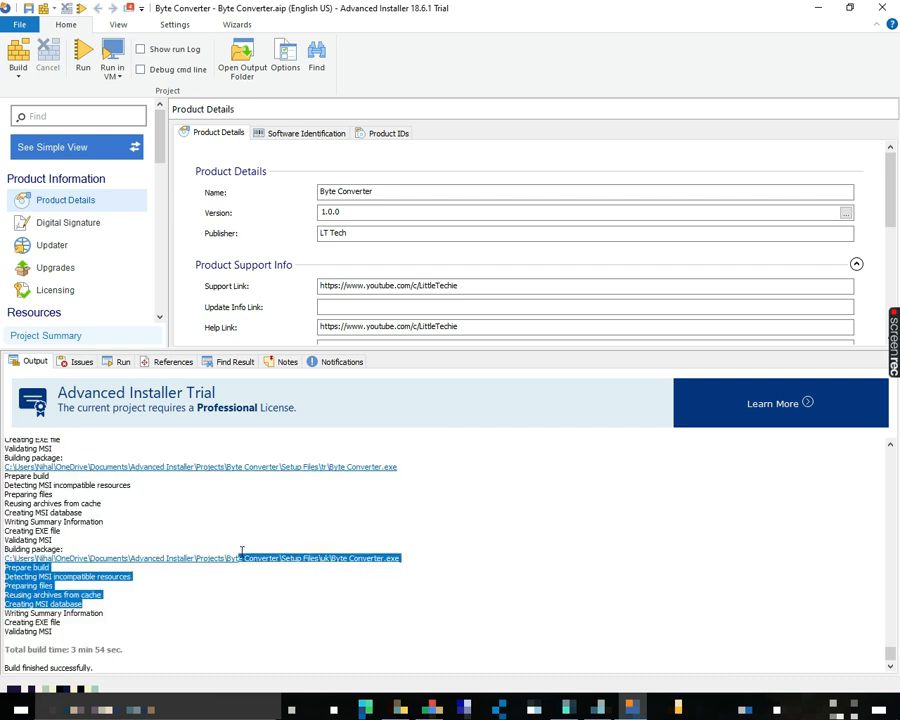
mouse_move(230, 565)
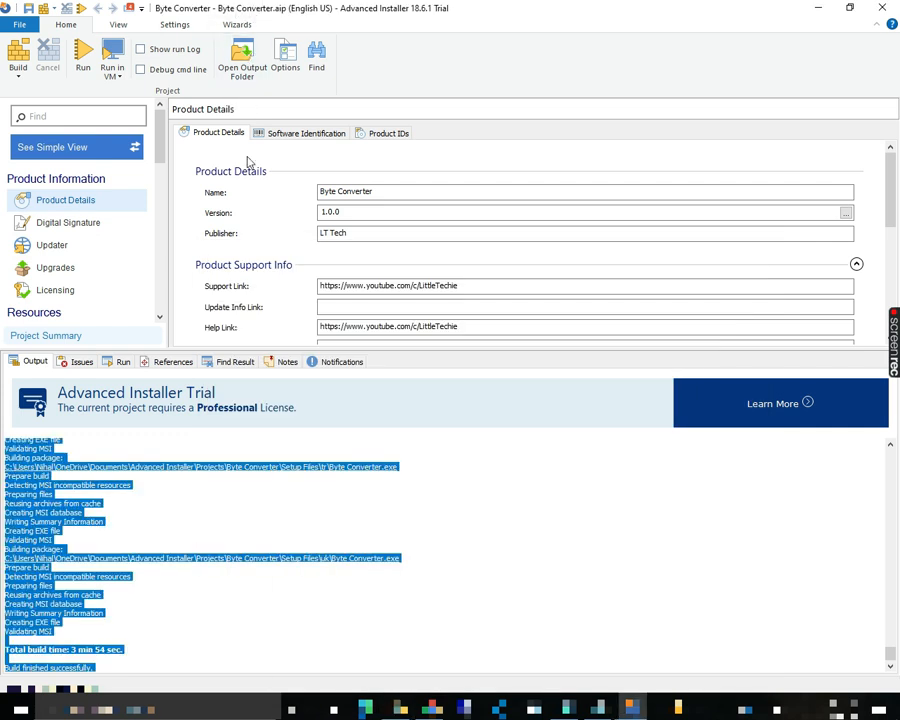
mouse_move(241, 58)
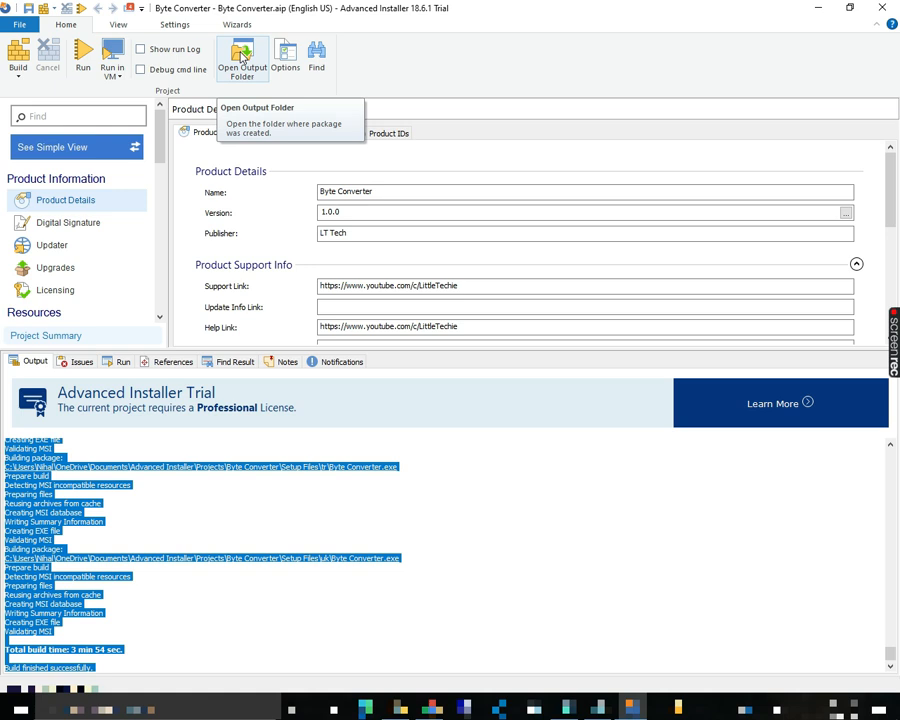
mouse_move(350, 58)
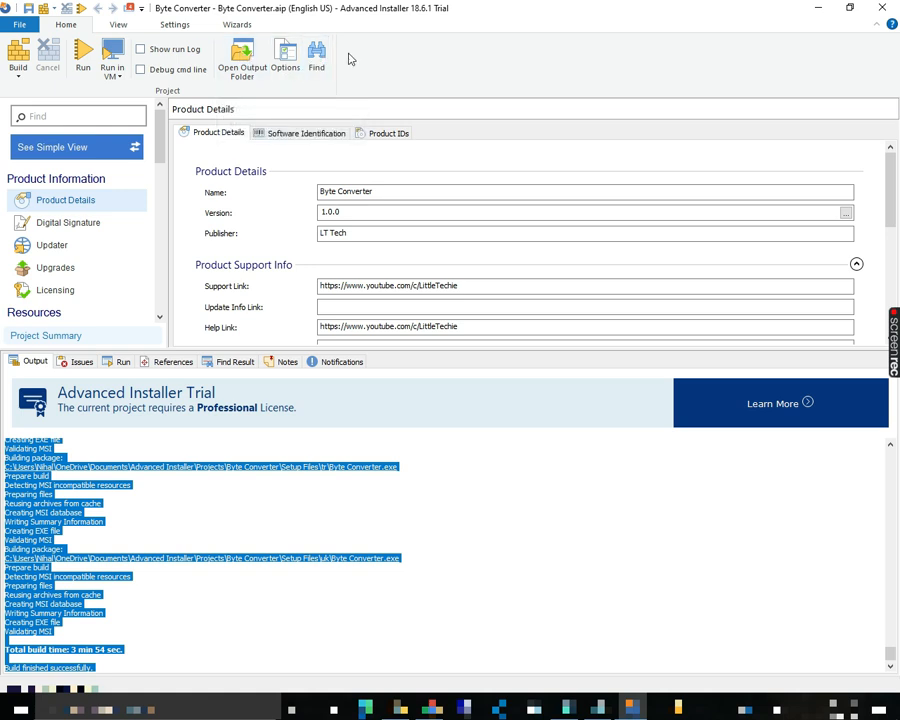
mouse_move(316, 58)
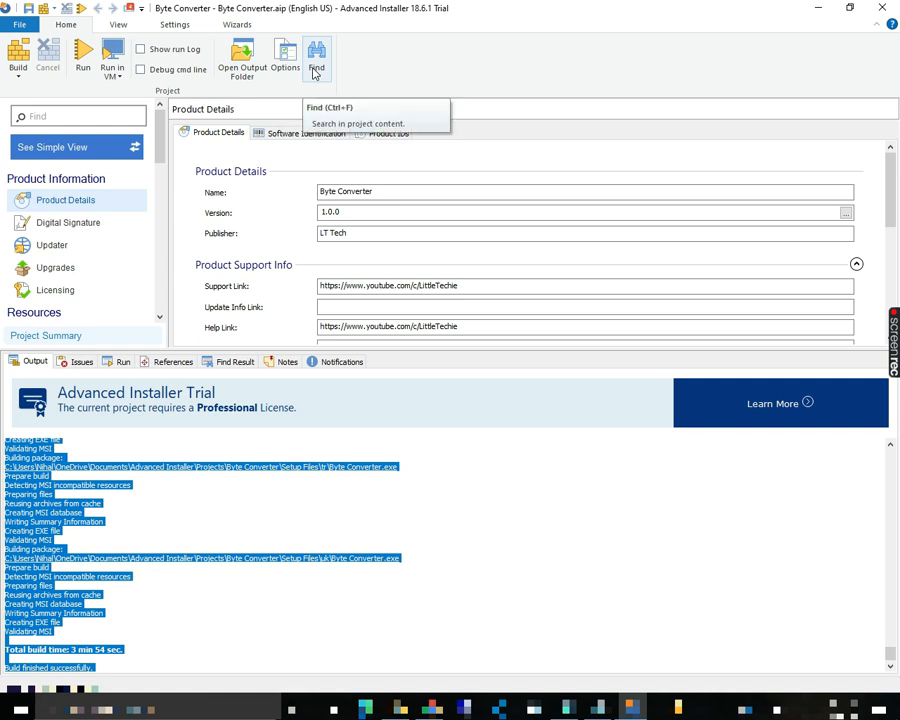
mouse_move(242, 57)
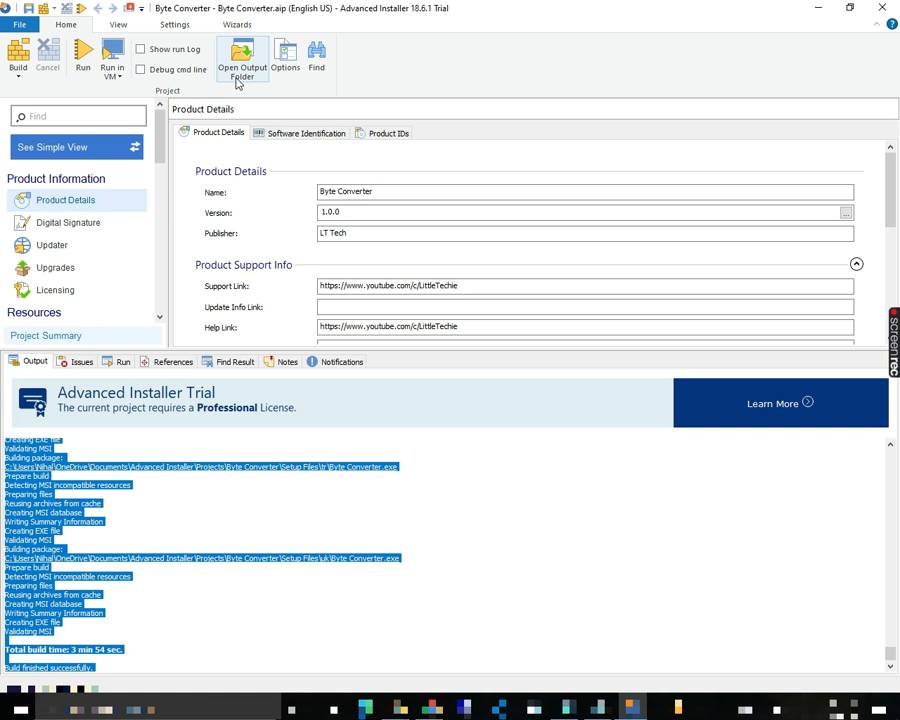
From the build output folder, open en_GB and launch the Byte Converter setup
click(242, 60)
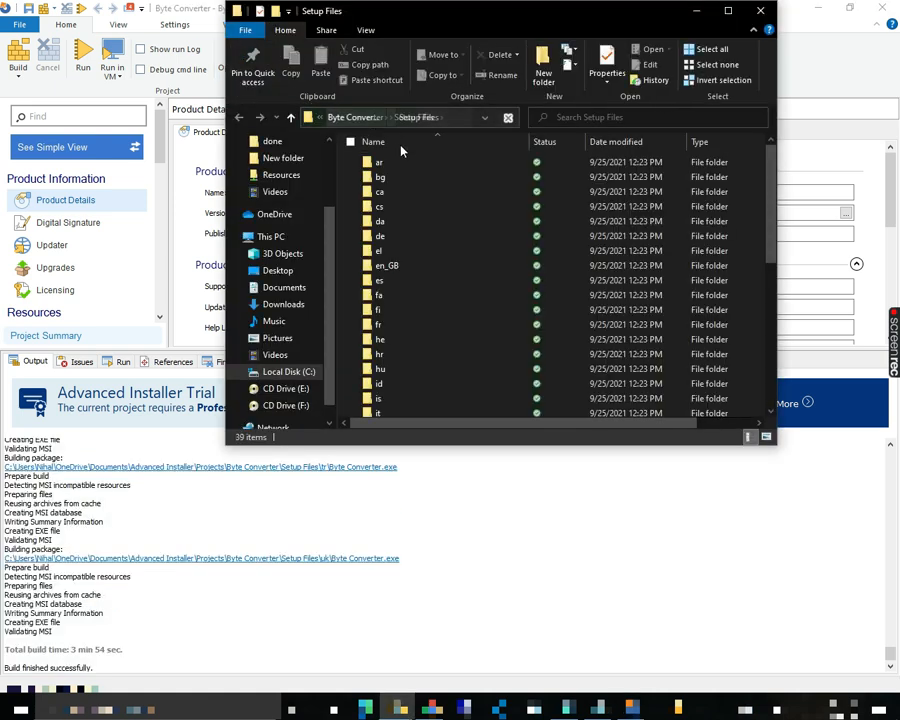
scroll(down, 3)
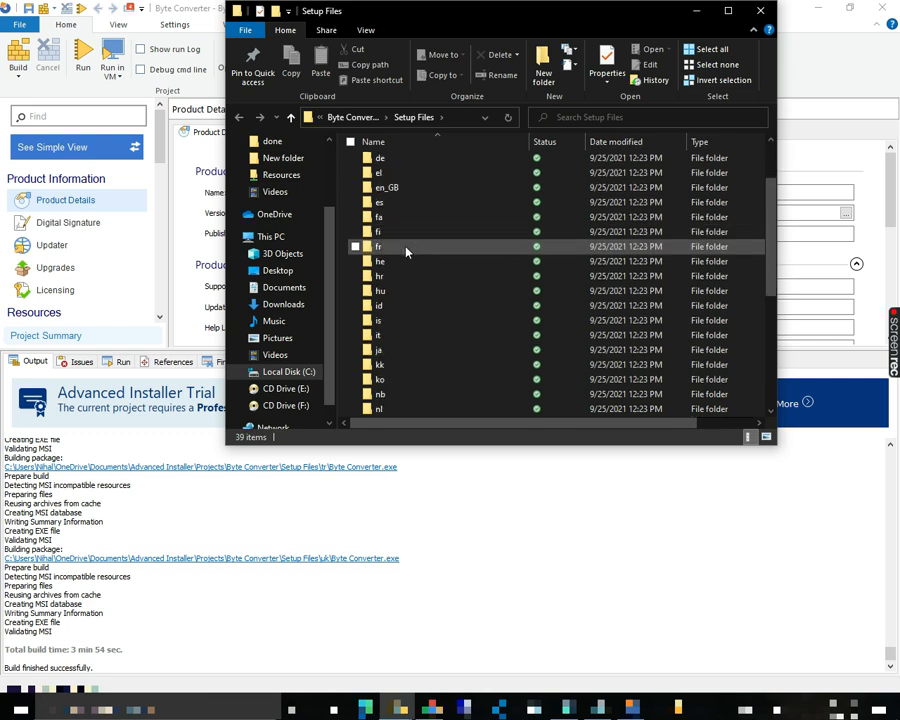
click(386, 187)
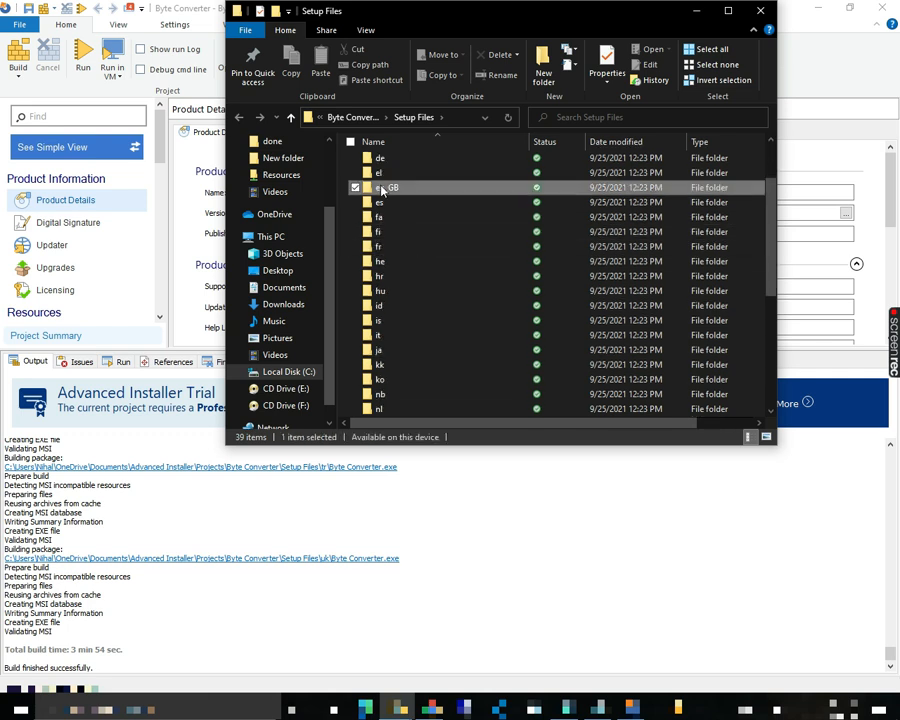
double_click(390, 187)
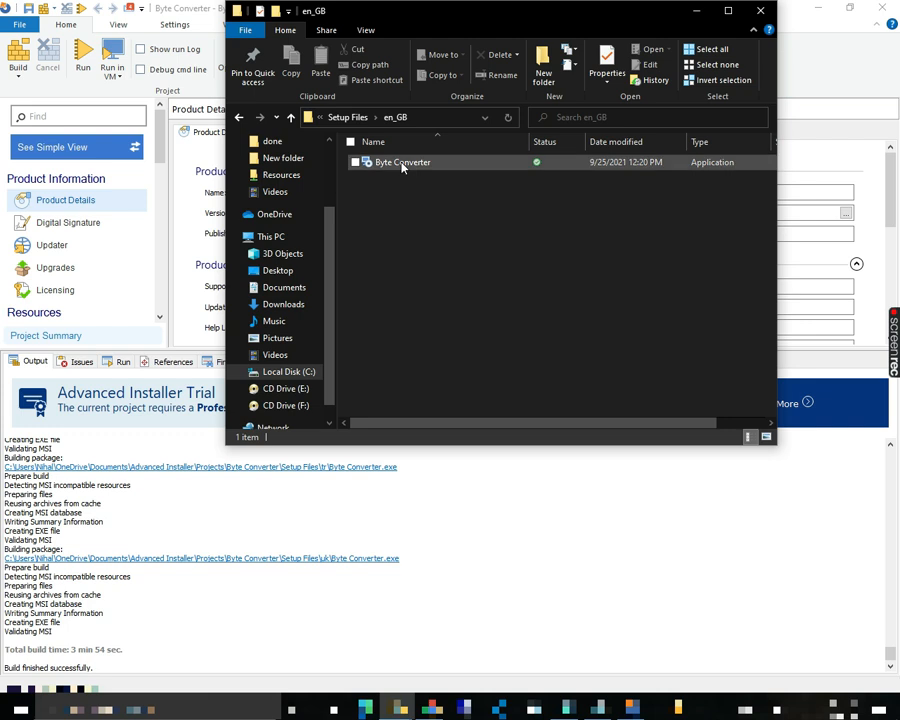
click(402, 162)
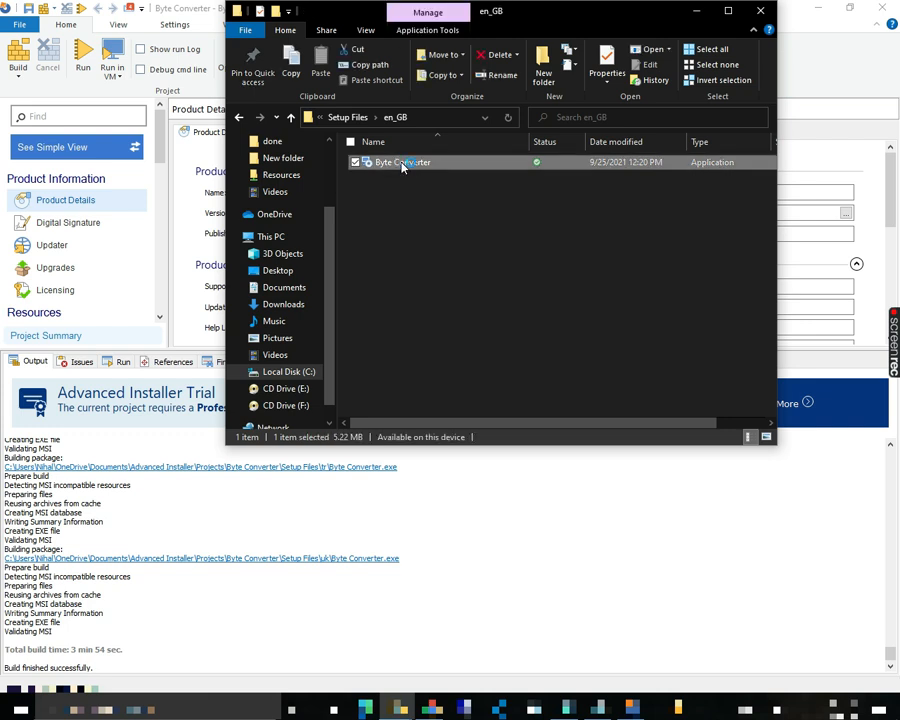
double_click(403, 162)
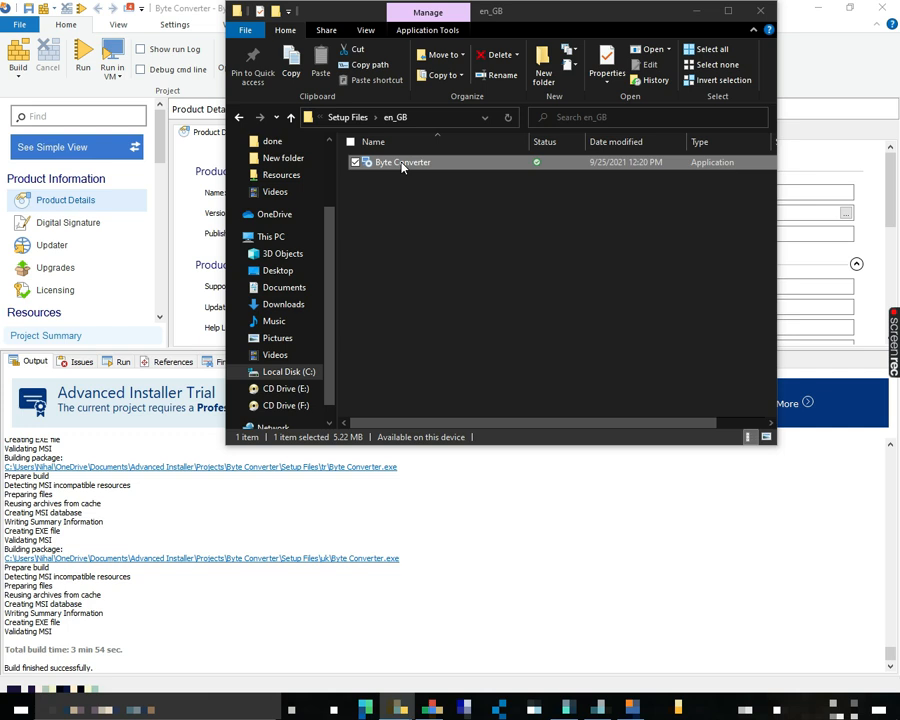
Dismiss the trial warning, go through the setup pages and install Byte Converter
double_click(402, 162)
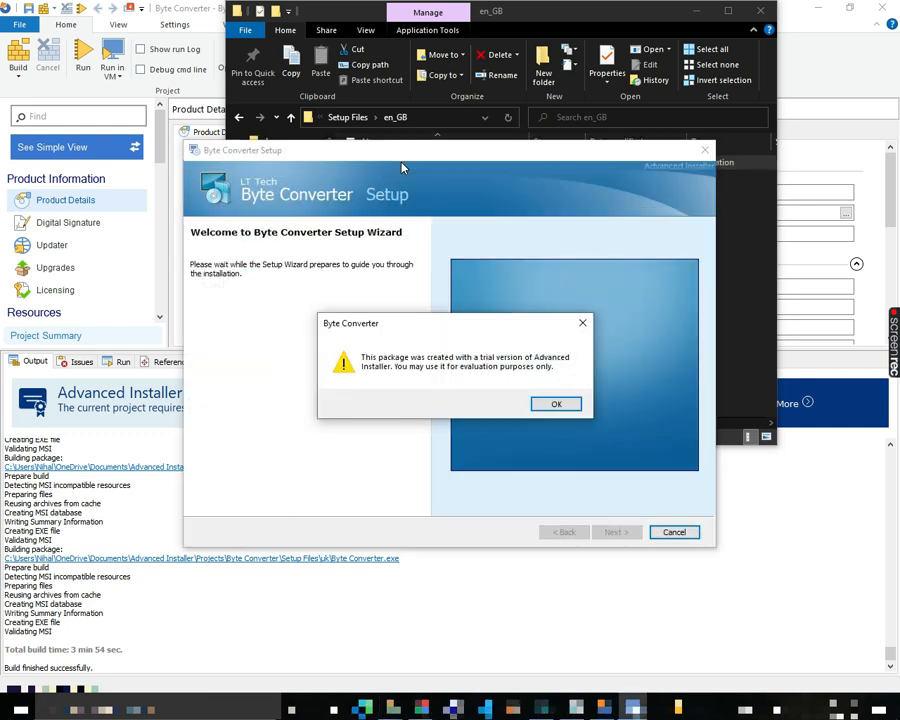
mouse_move(530, 457)
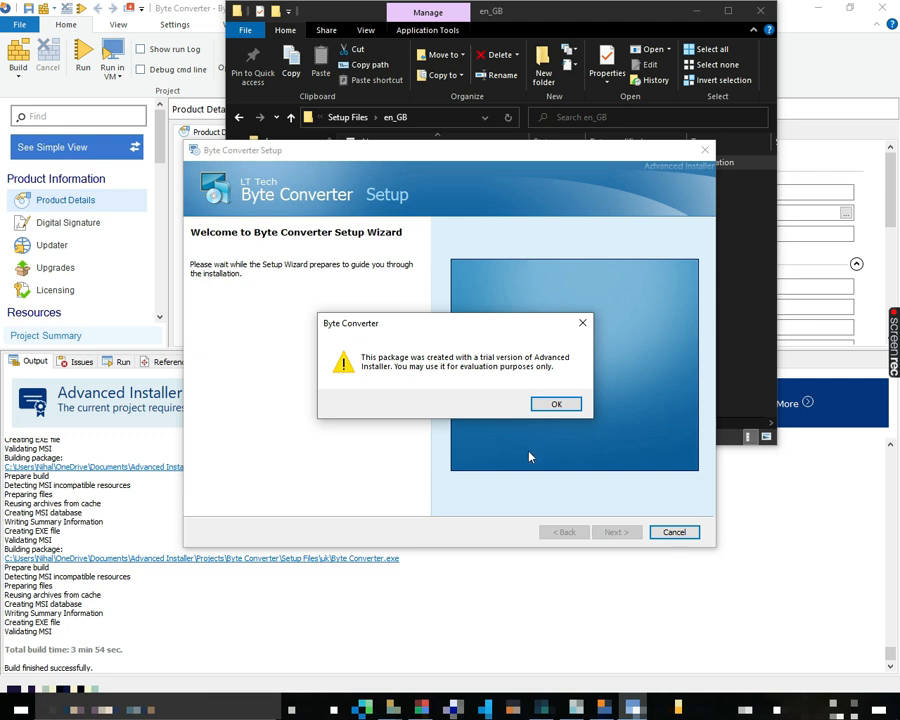
click(556, 403)
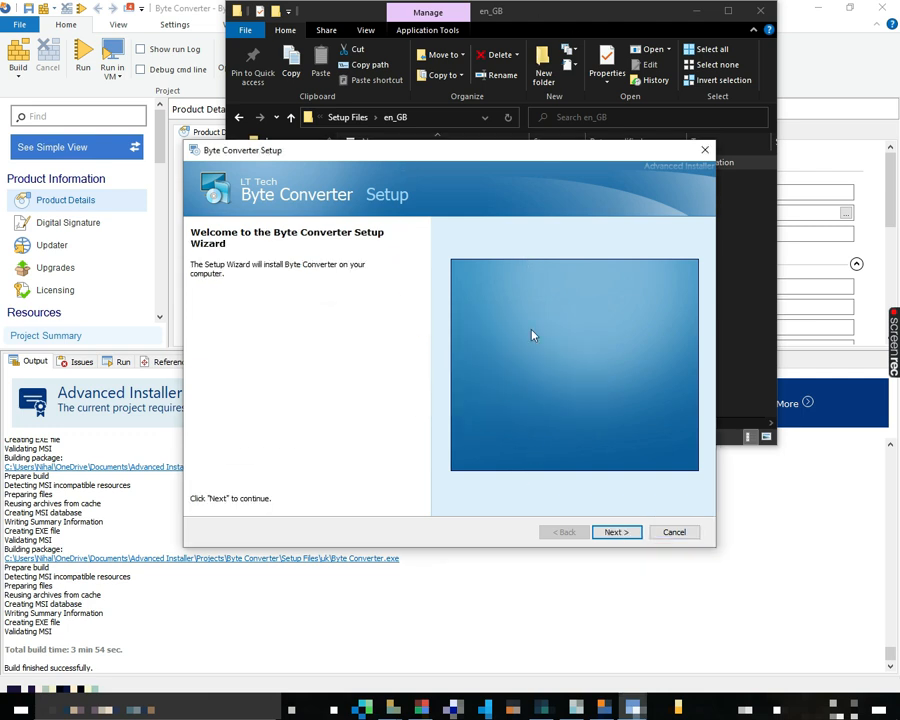
mouse_move(523, 456)
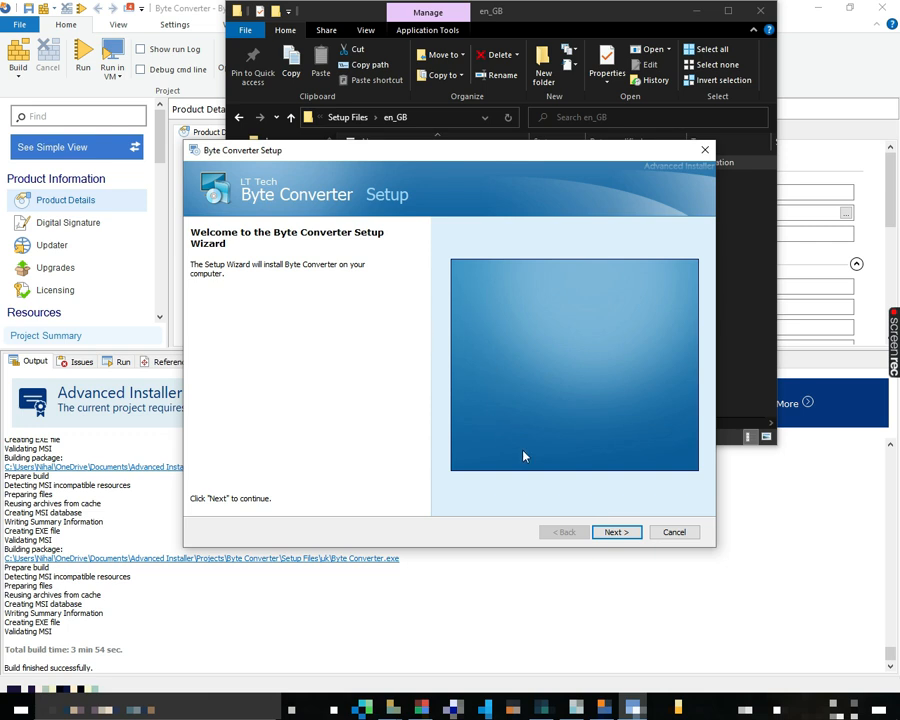
click(616, 531)
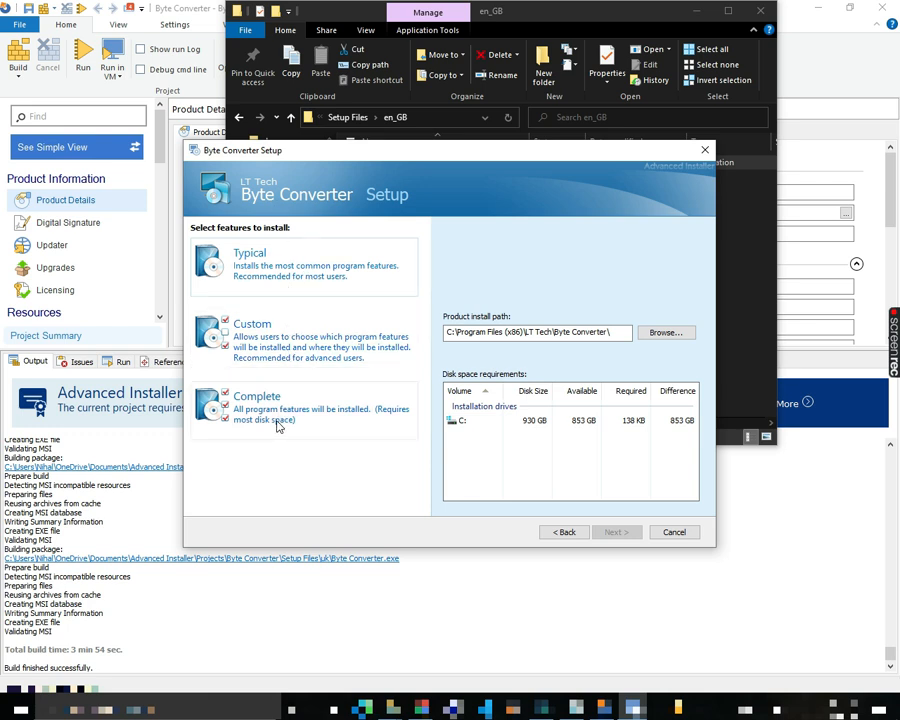
mouse_move(277, 434)
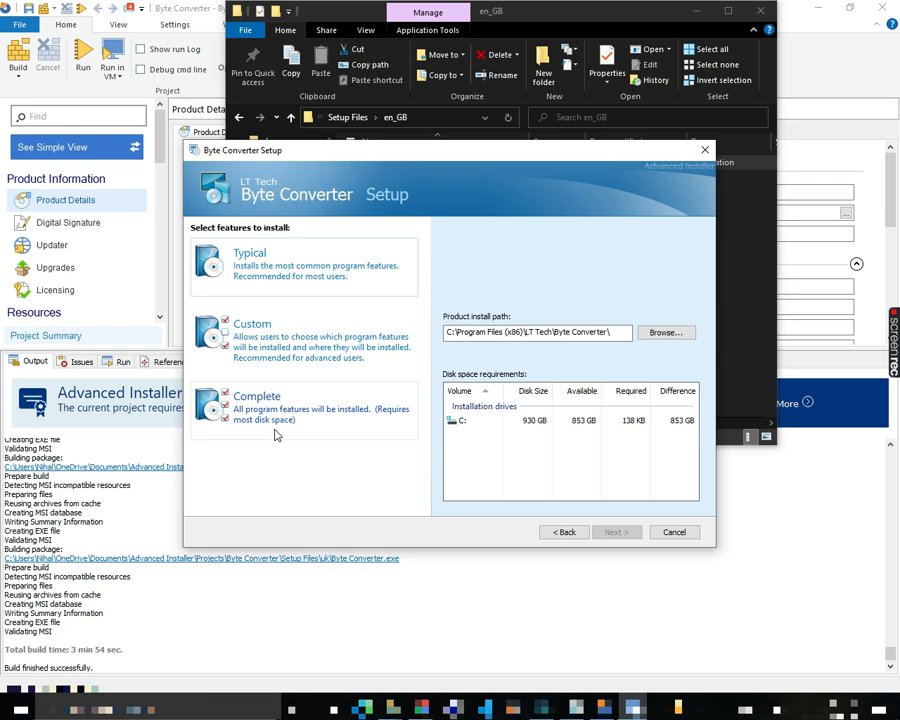
mouse_move(272, 432)
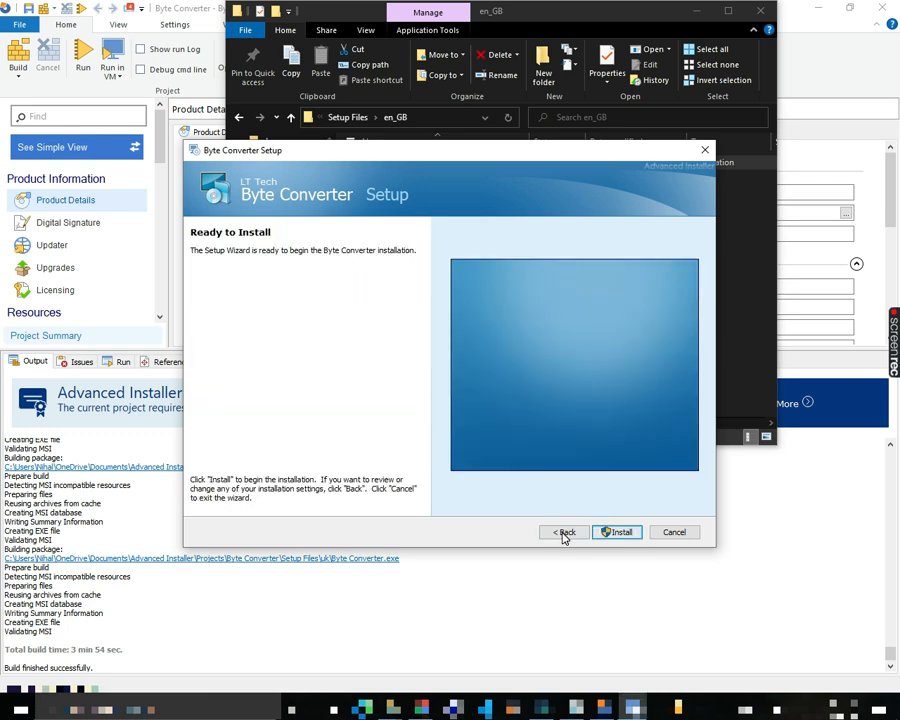
click(563, 531)
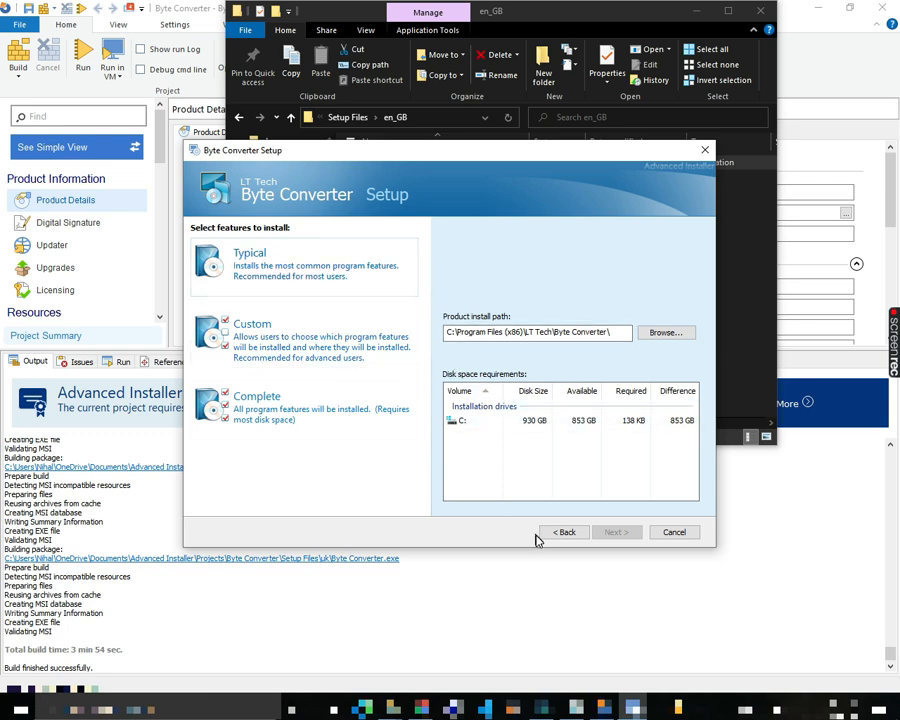
click(616, 531)
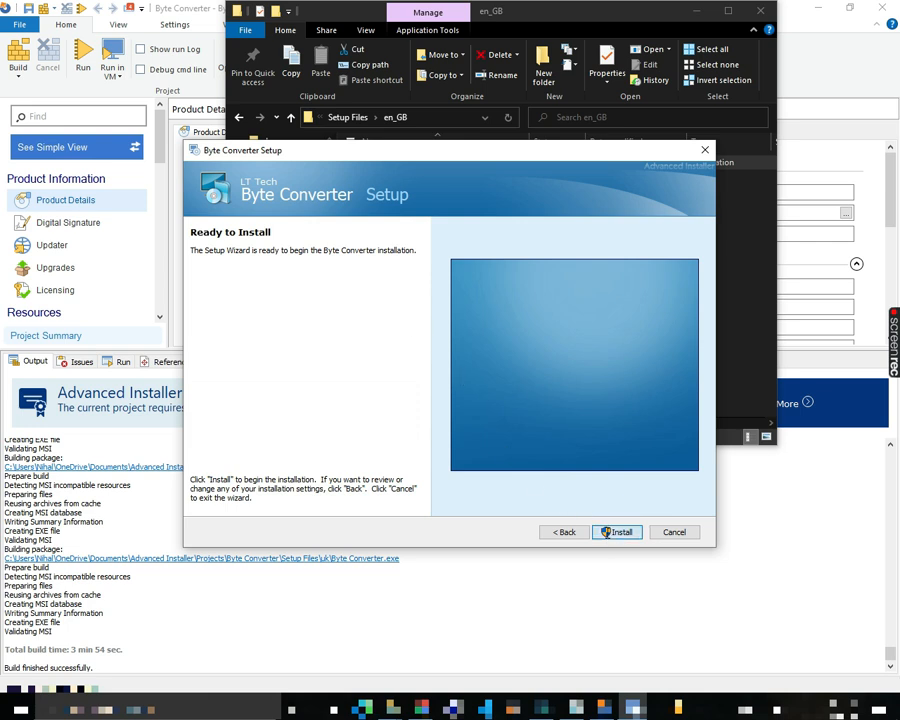
click(617, 531)
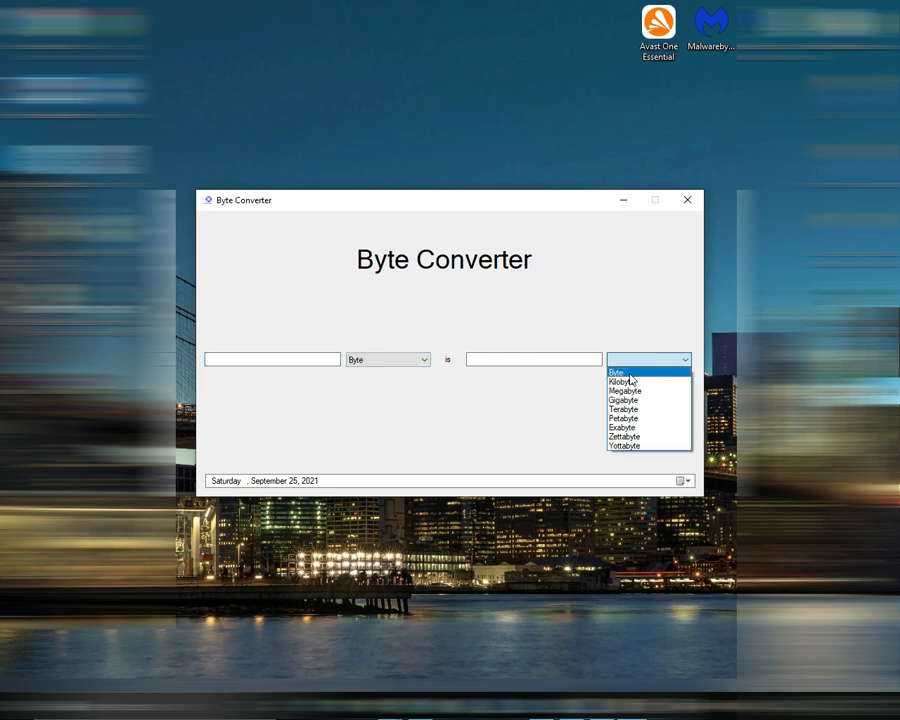
Select Kilobyte as the target unit and enter 1 Byte, giving 0.001
click(623, 381)
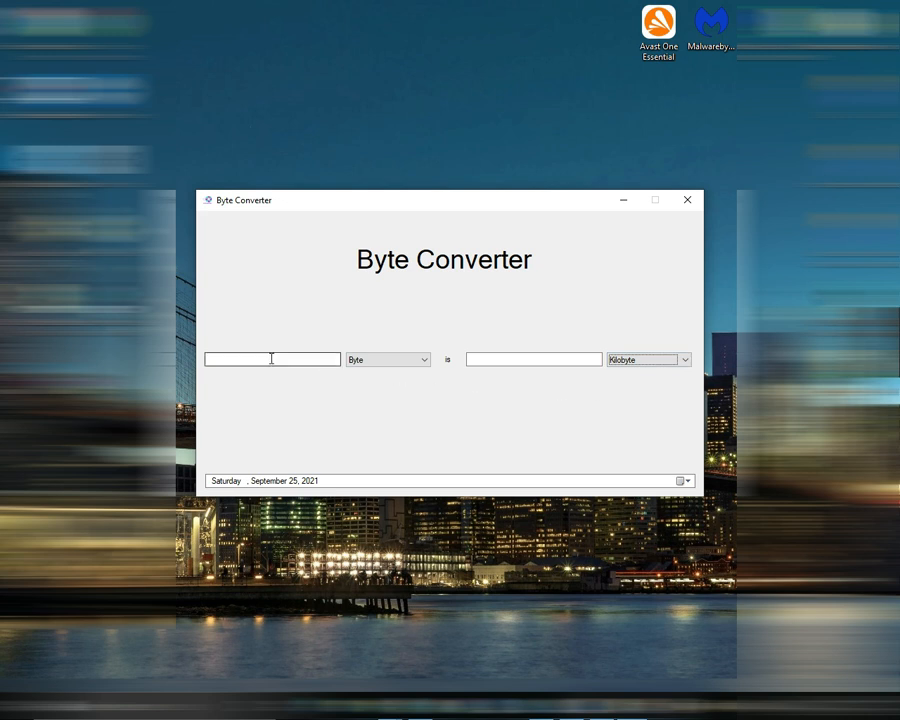
text(1)
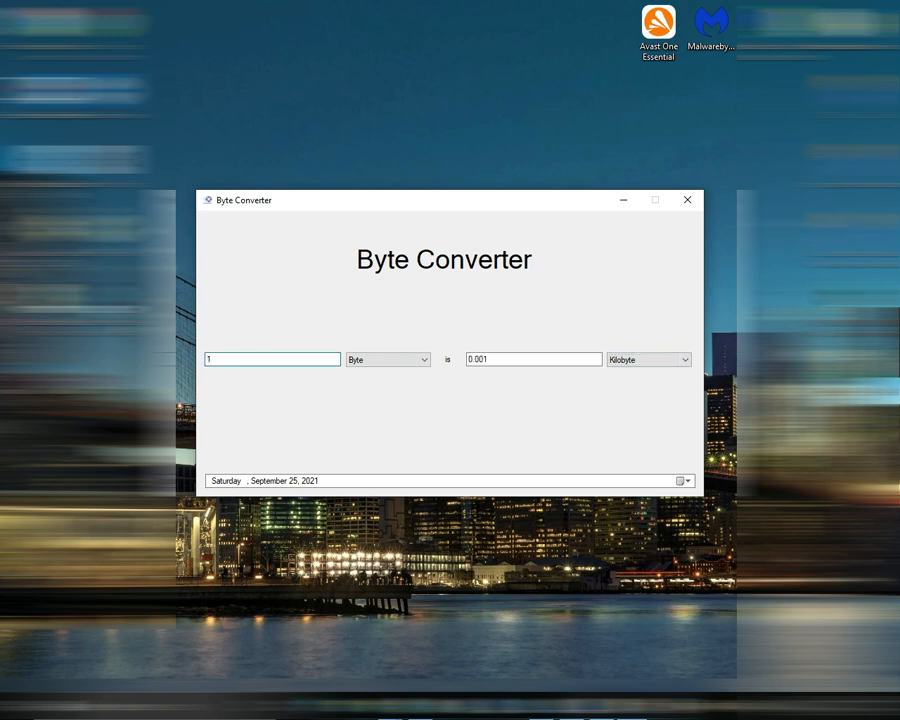